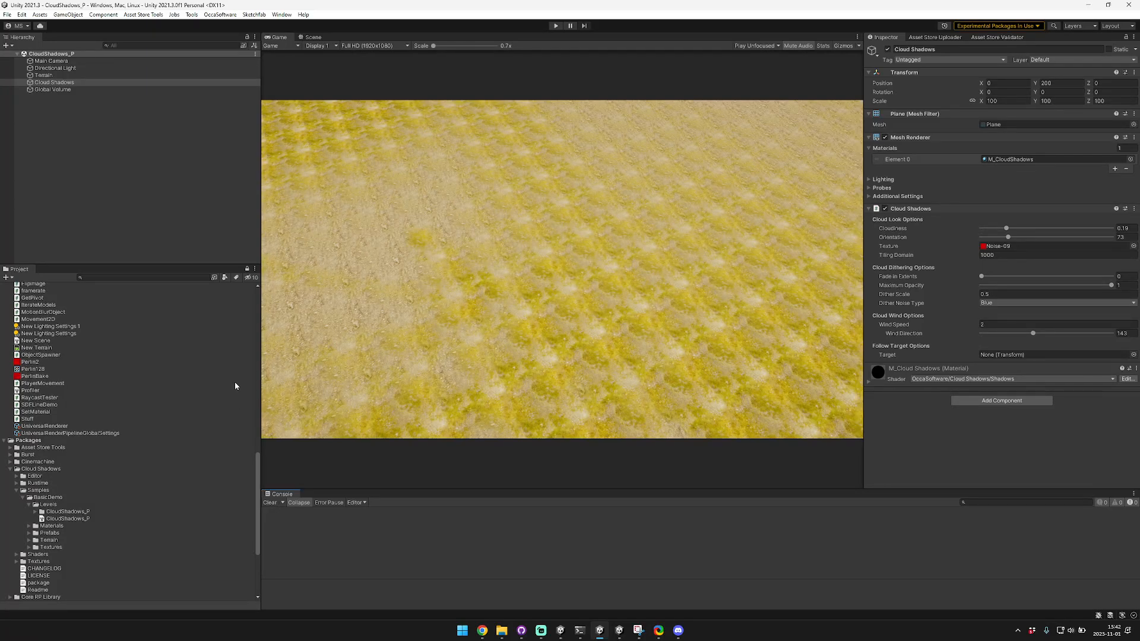
Step: Inspect the UniversalRenderer, Global Volume, UniversalRendererData and Universal Render Pipeline asset in turn
{"action": "left_click", "coordinate": [46, 425]}
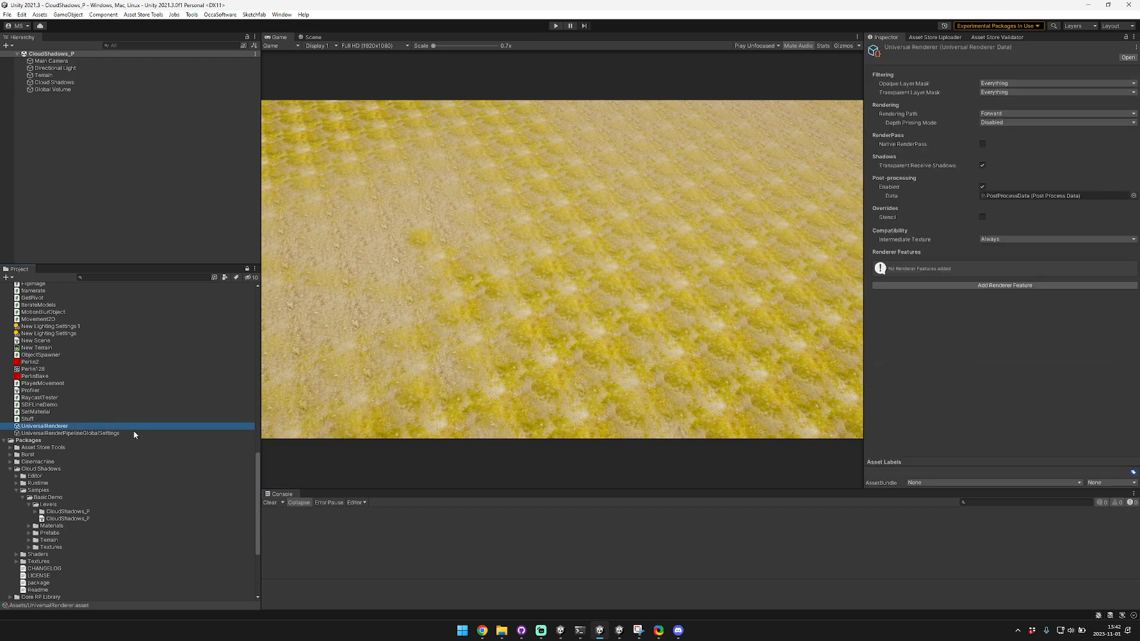
{"action": "left_click", "coordinate": [52, 89]}
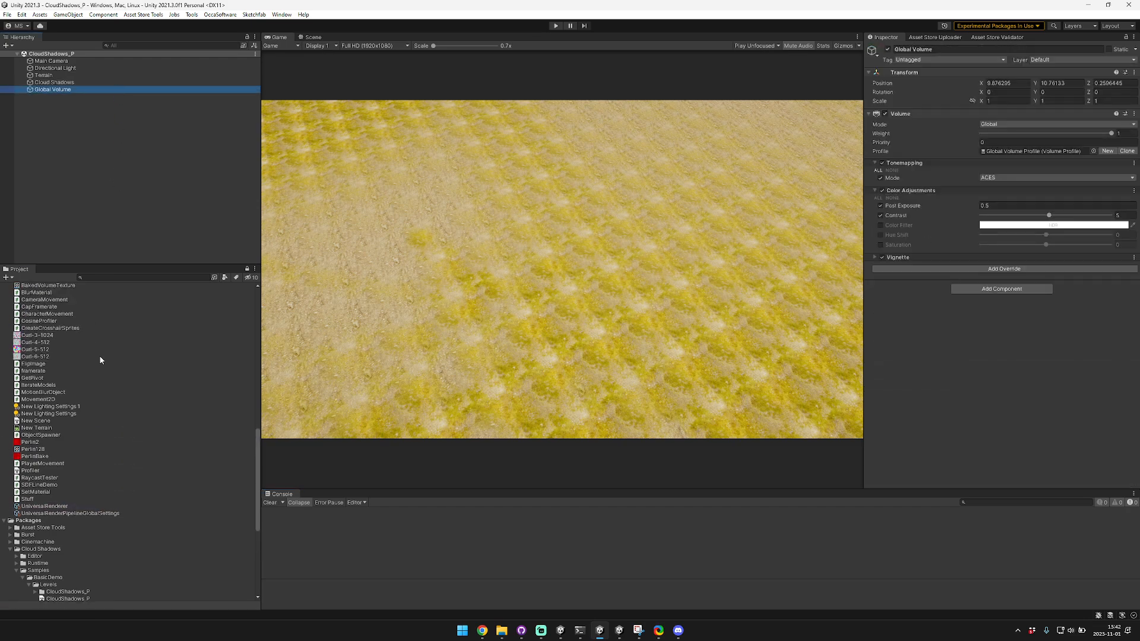
{"action": "left_click", "coordinate": [55, 336]}
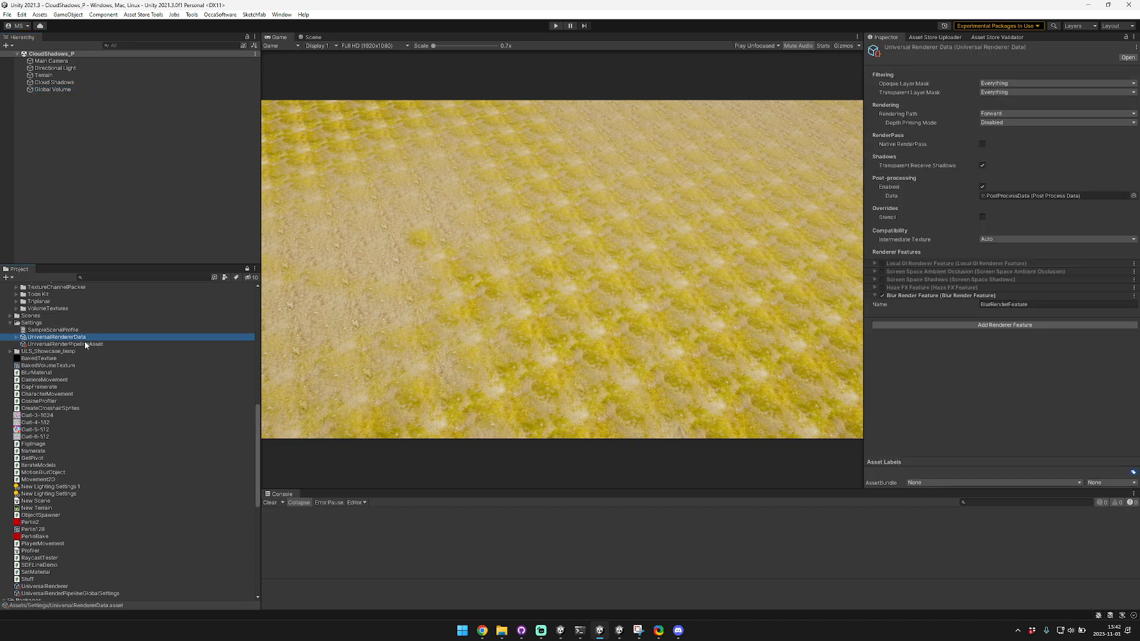
{"action": "left_click", "coordinate": [65, 344]}
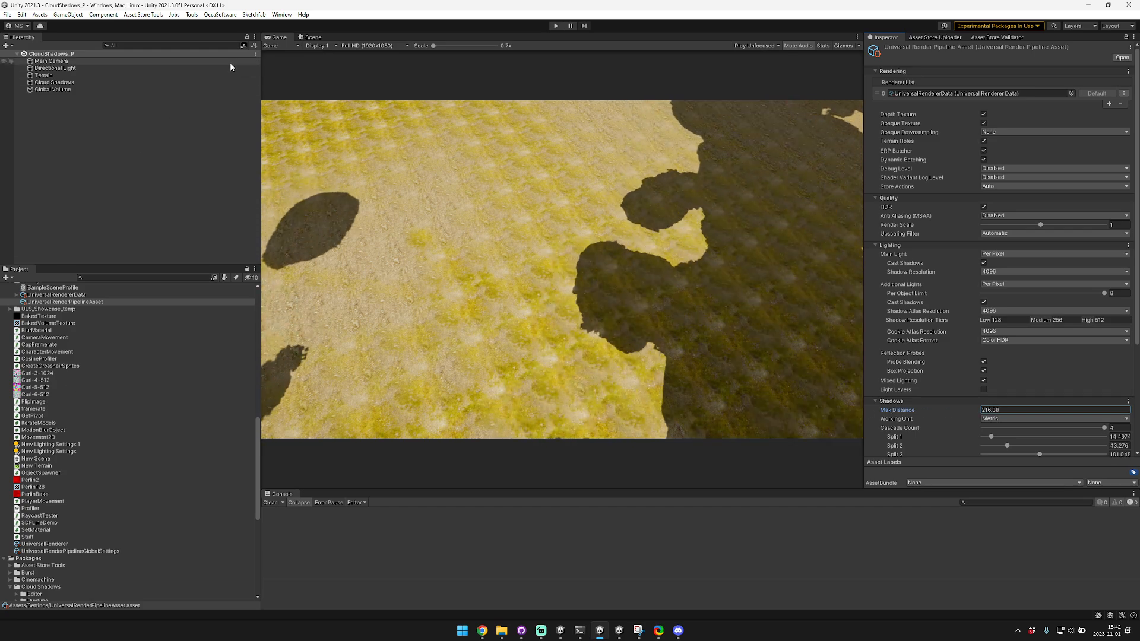
Step: Switch to the Scene view and inspect the Terrain object's settings
{"action": "left_click", "coordinate": [312, 36]}
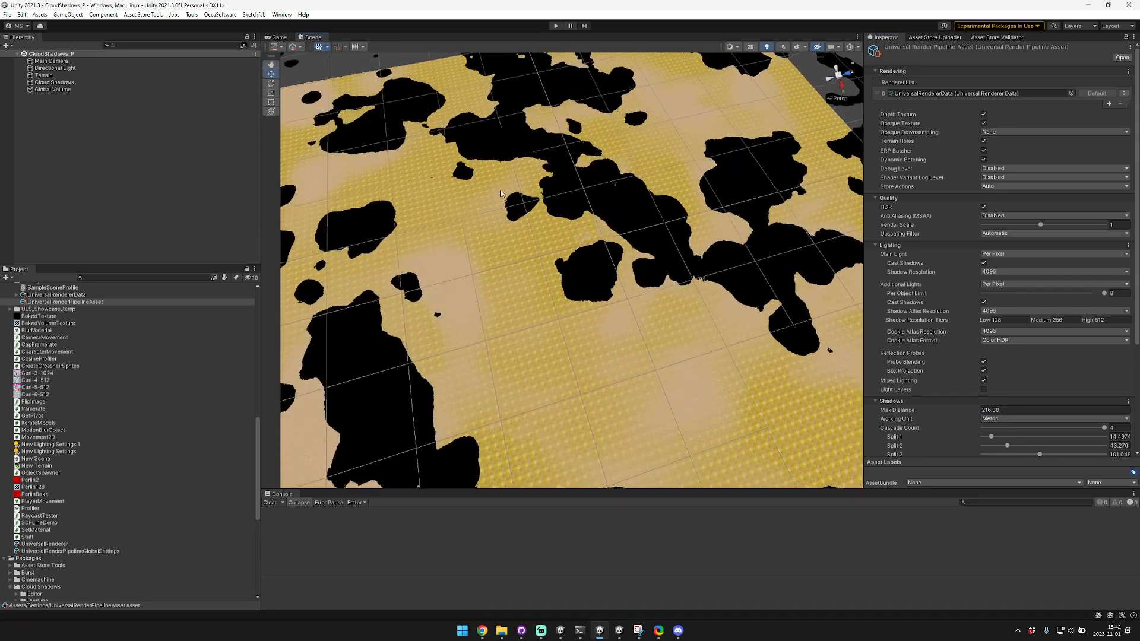
{"action": "left_click", "coordinate": [43, 75]}
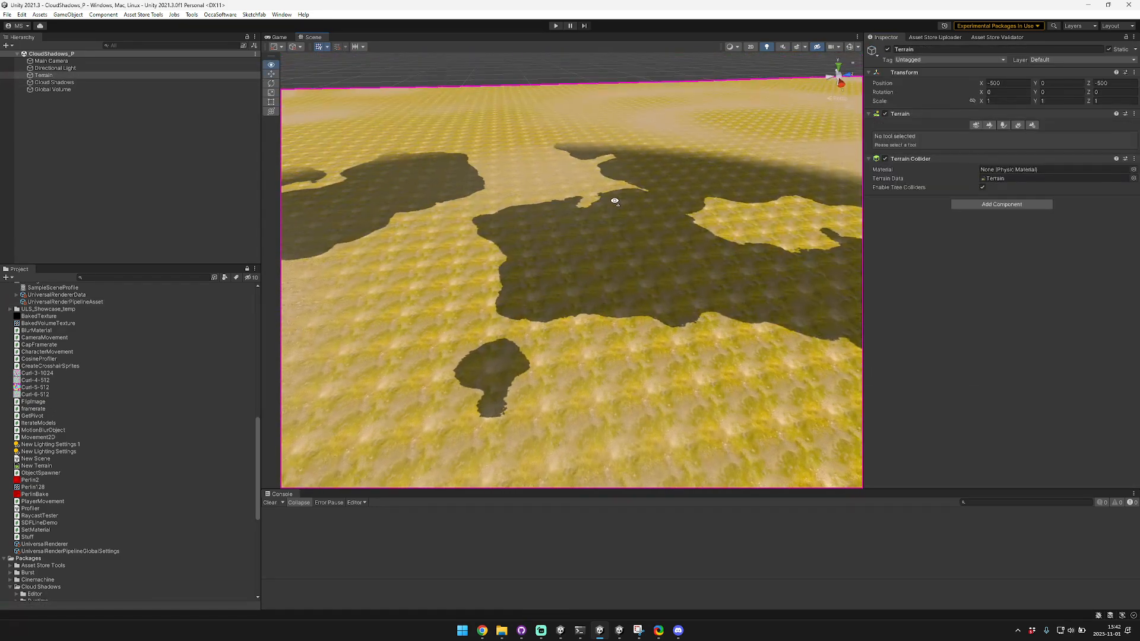
{"action": "scroll", "scroll_direction": "down", "scroll_amount": 3}
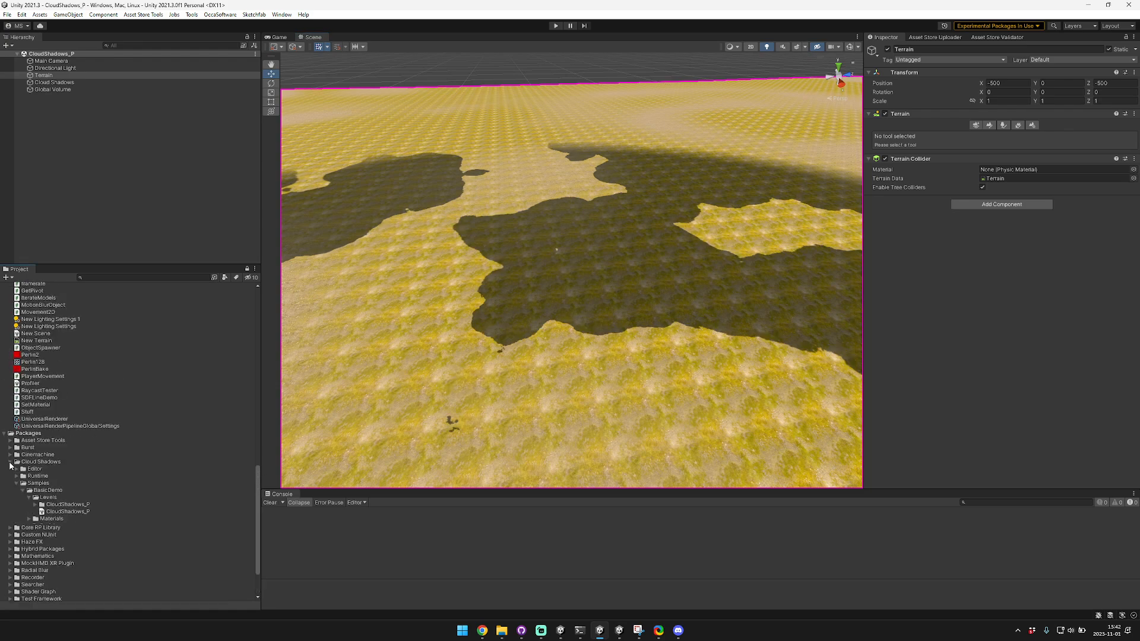
{"action": "scroll", "scroll_direction": "down", "scroll_amount": 3}
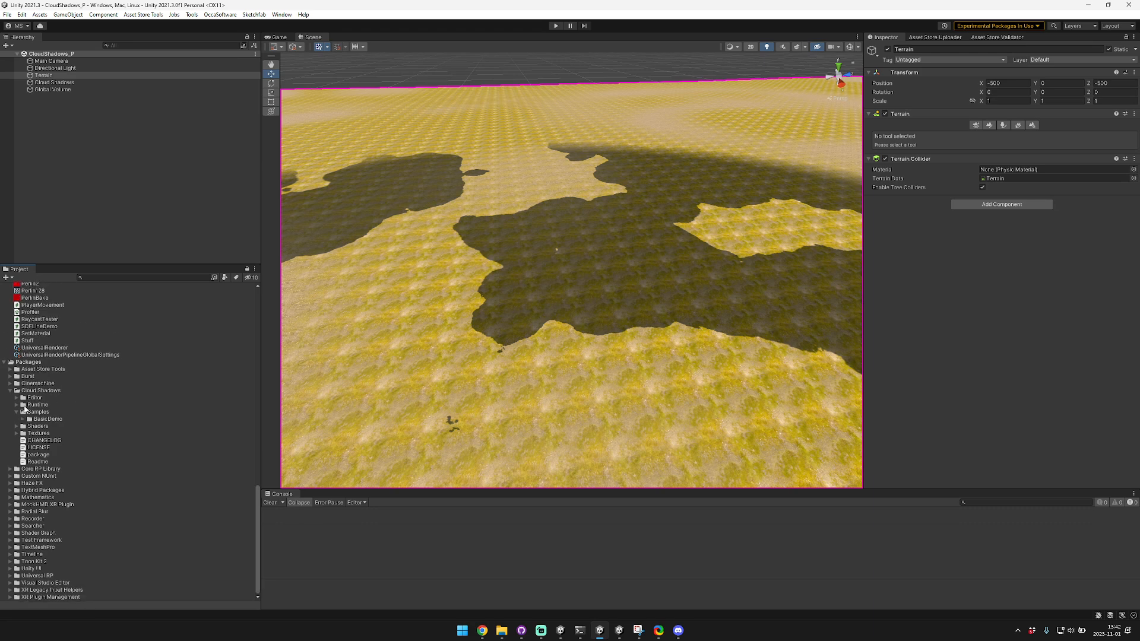
Step: Browse the Cloud Shadows package samples, then select the Cloud Shadows object to inspect its component
{"action": "left_click", "coordinate": [18, 419]}
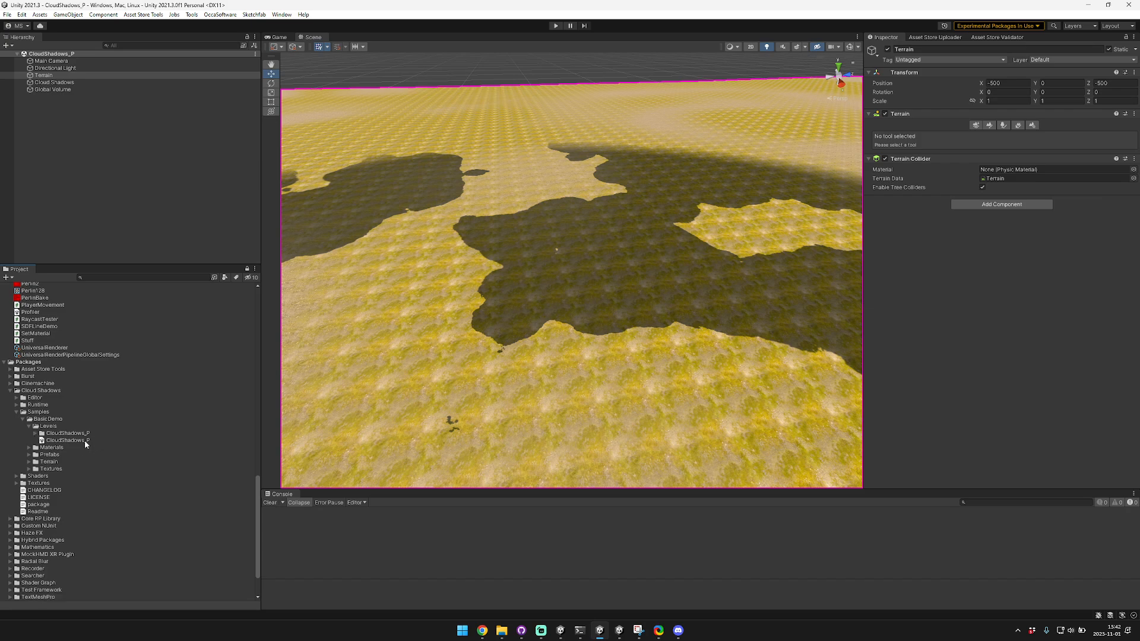
{"action": "left_click", "coordinate": [69, 439]}
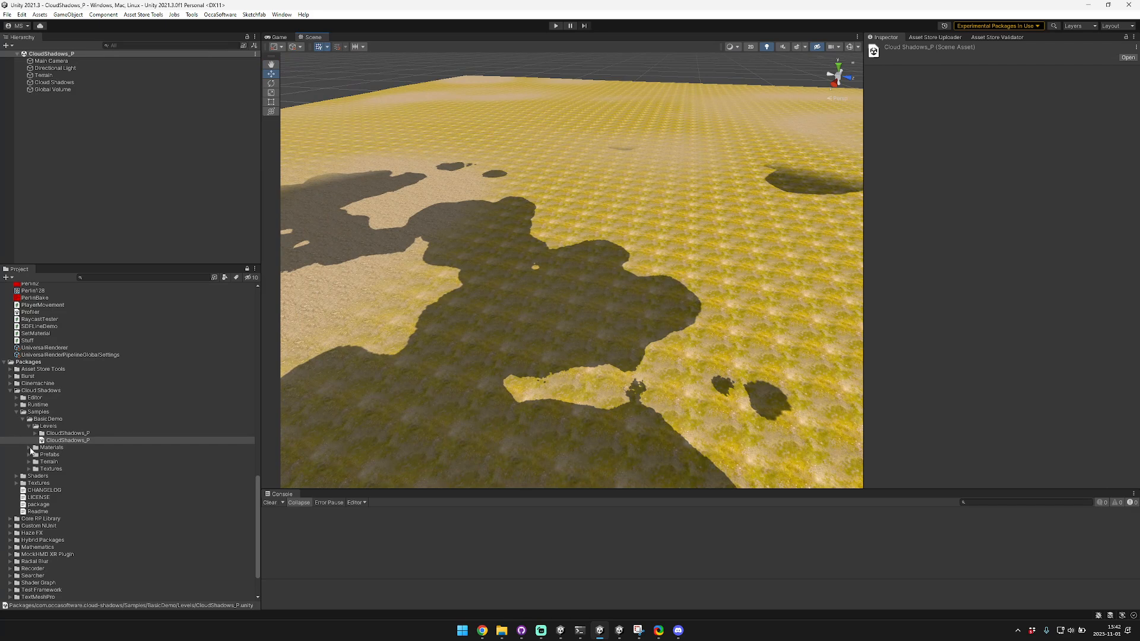
{"action": "left_click", "coordinate": [70, 454]}
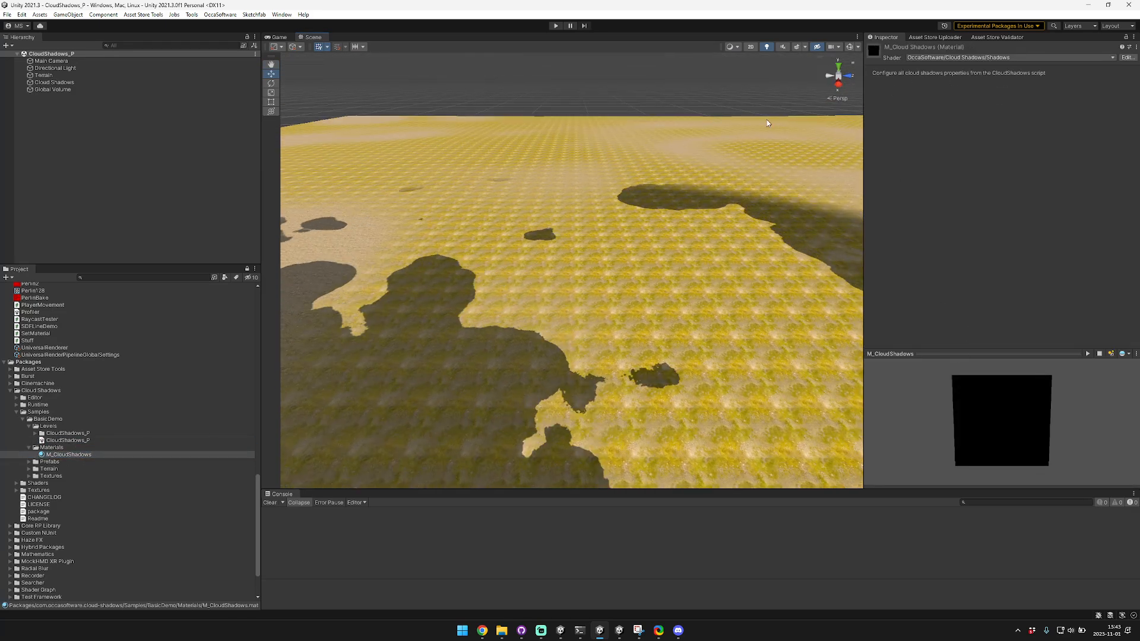
{"action": "left_click", "coordinate": [53, 82]}
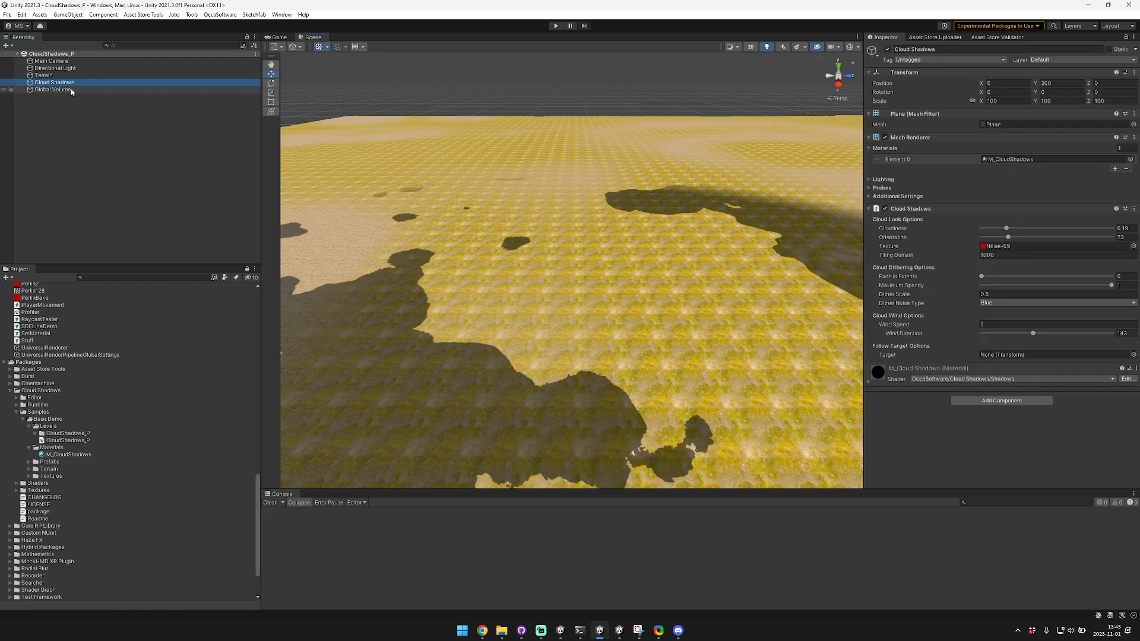
Step: Rotate the Directional Light to 54.8 and 13.4, then reselect the terrain
{"action": "left_click", "coordinate": [55, 67]}
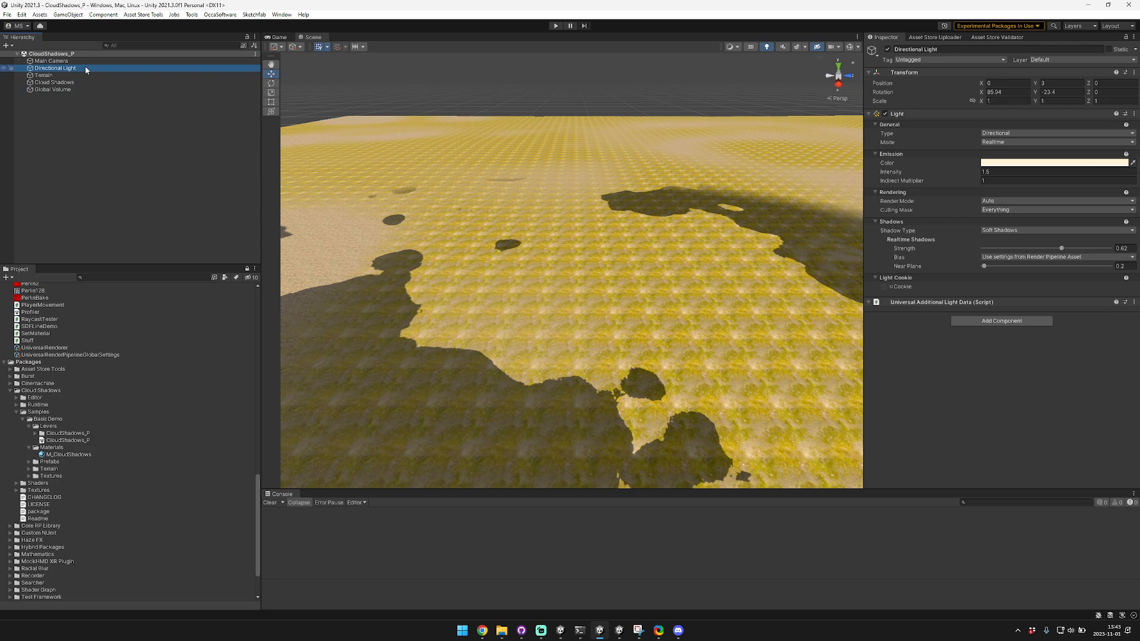
{"action": "type", "text": "54.8"}
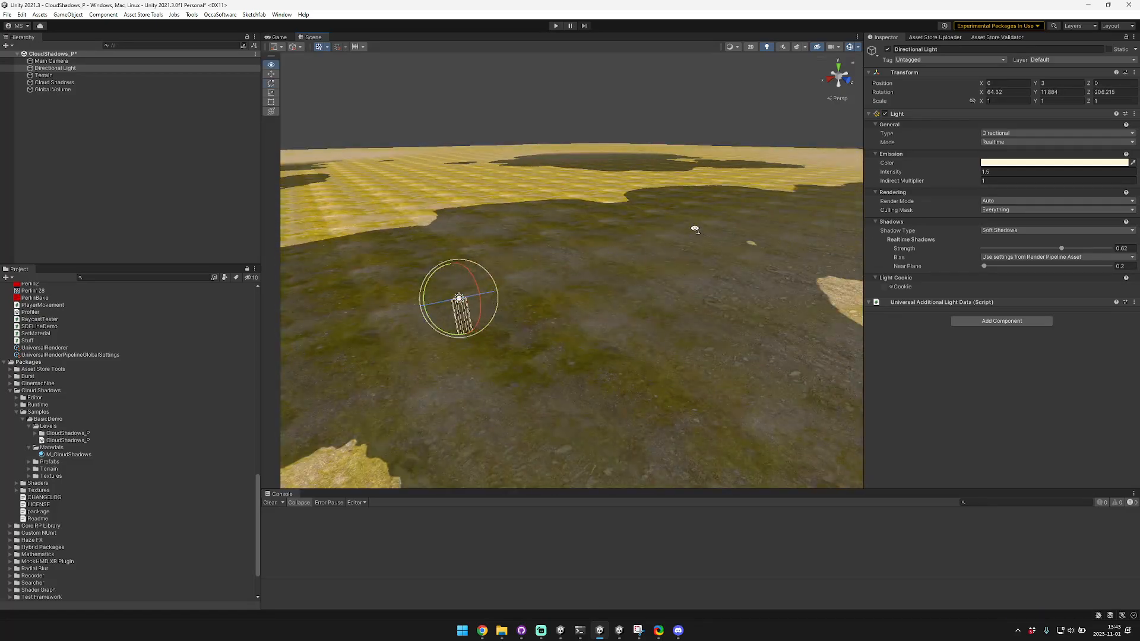
{"action": "type", "text": "13.4"}
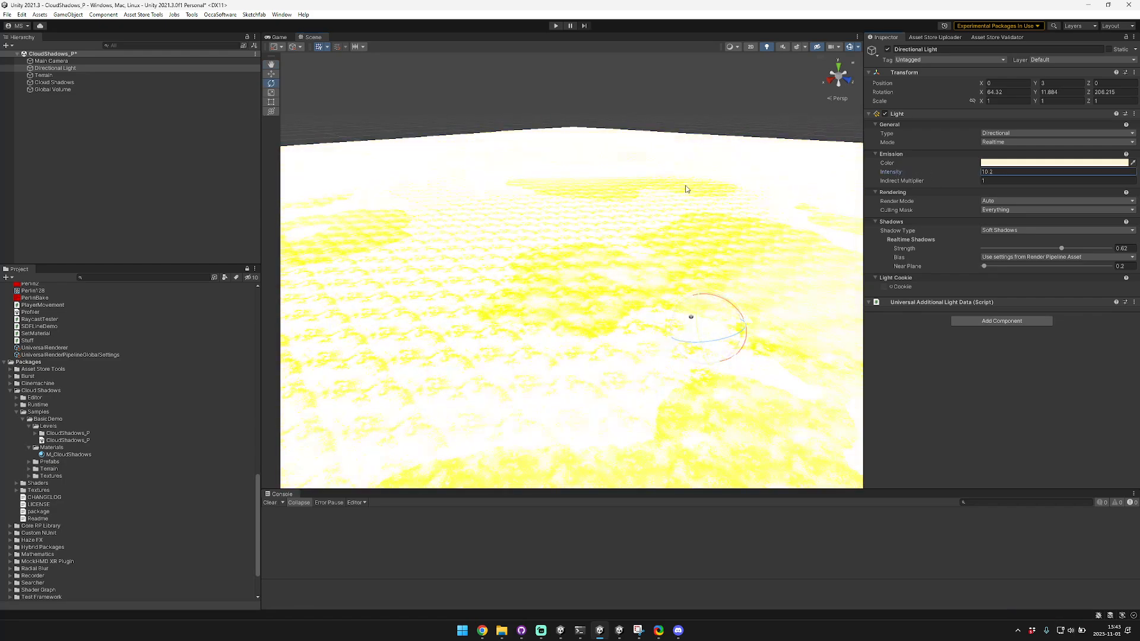
{"action": "left_click", "coordinate": [44, 75]}
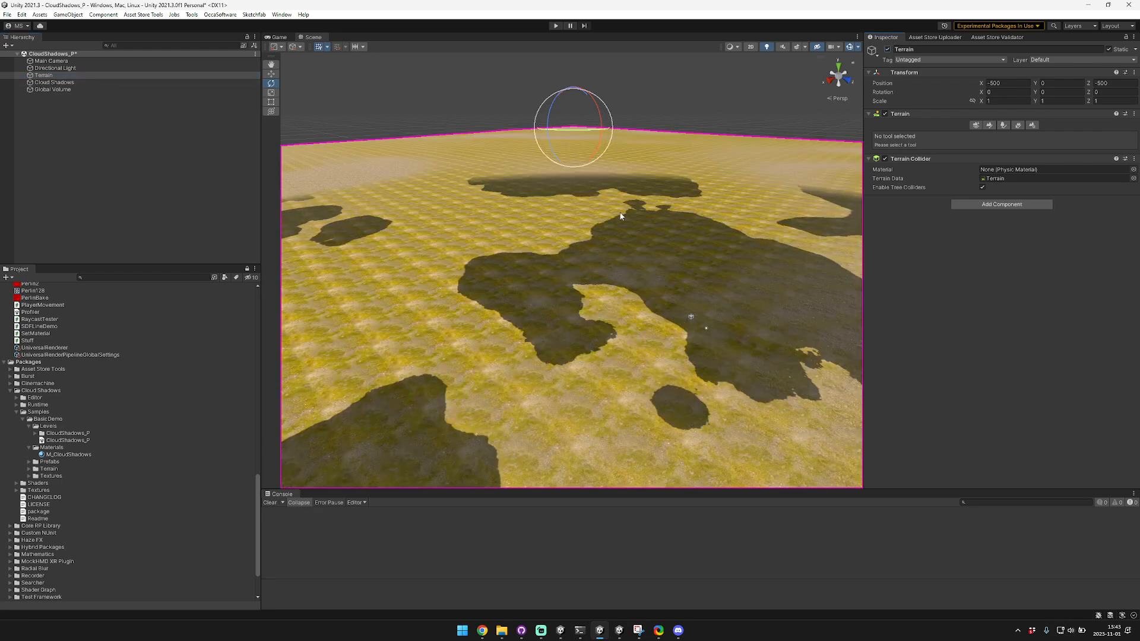
Step: Orbit across the terrain and dismiss the Hierarchy object creation menu
{"action": "left_click_drag", "start_coordinate": [618, 219], "coordinate": [349, 167]}
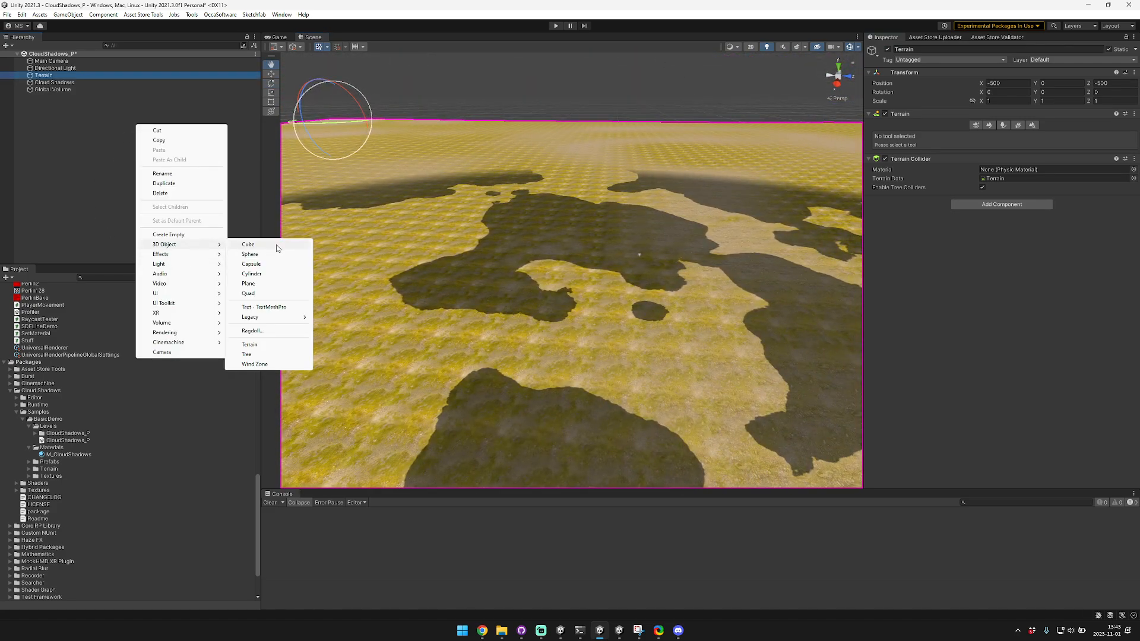
{"action": "left_click", "coordinate": [248, 244]}
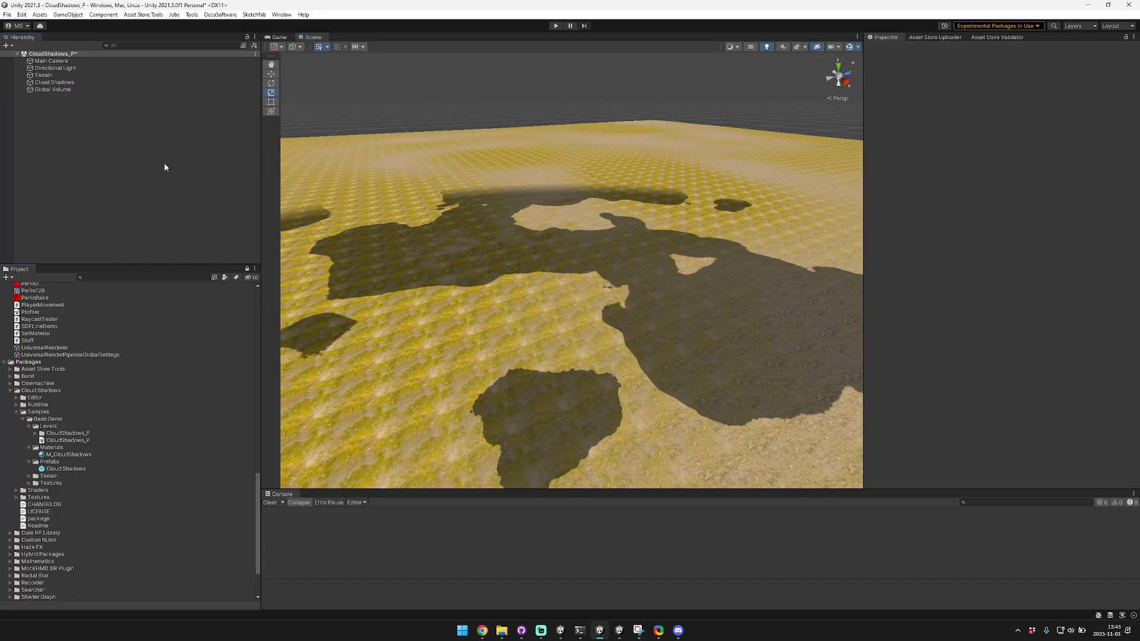
{"action": "left_click", "coordinate": [54, 82]}
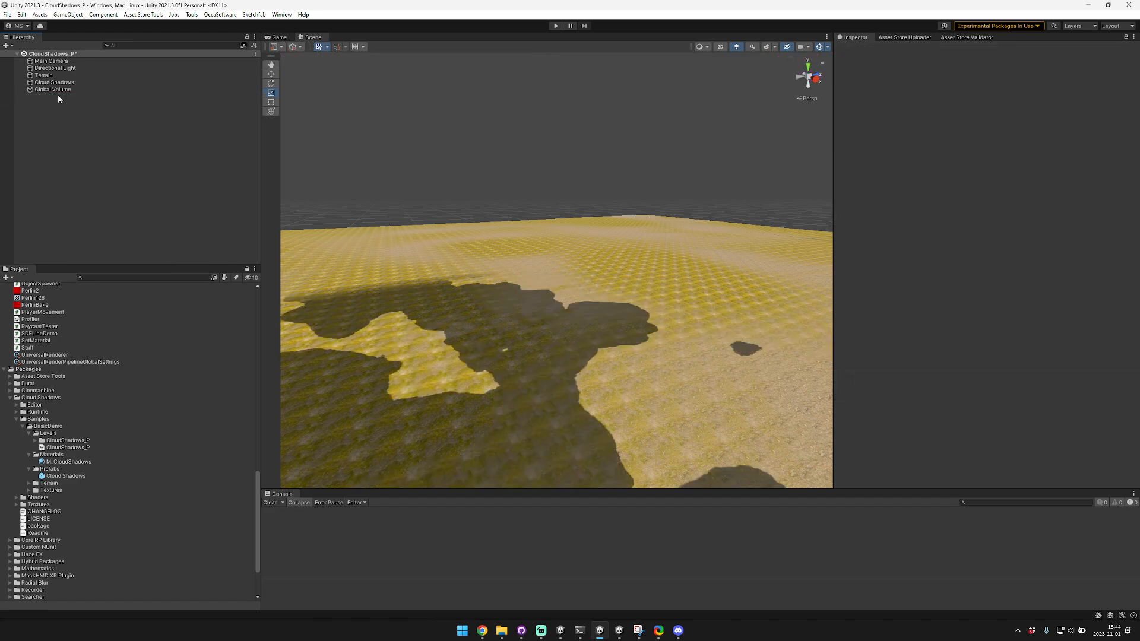
{"action": "left_click", "coordinate": [54, 82]}
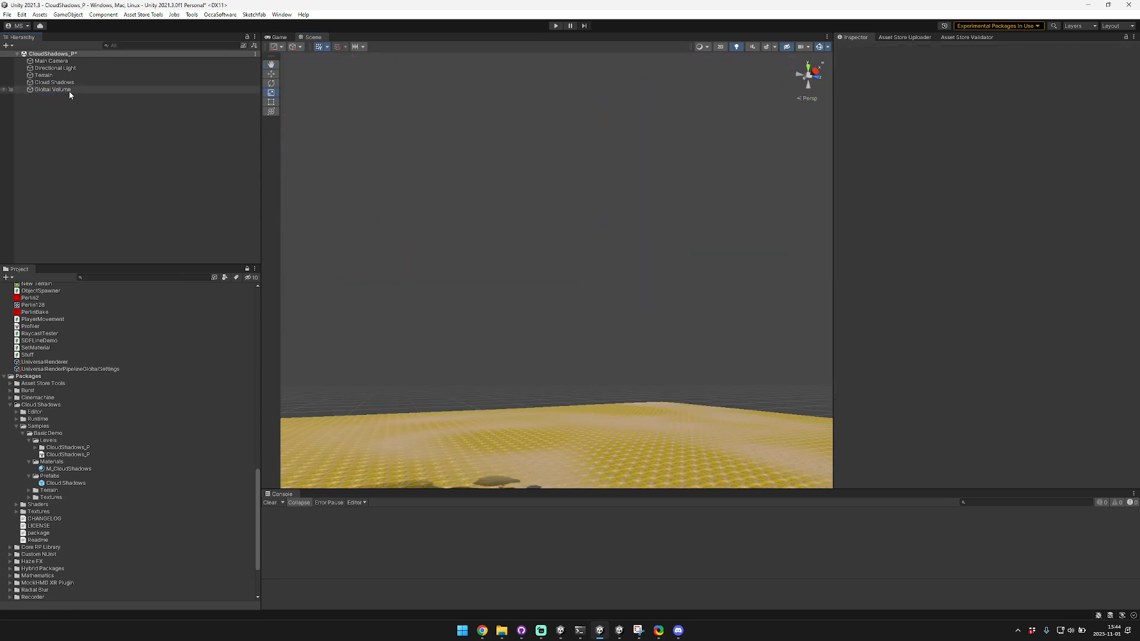
Step: Select Cloud Shadows and sweep the Cloudiness slider high and low, settling near 0.18
{"action": "left_click", "coordinate": [53, 82]}
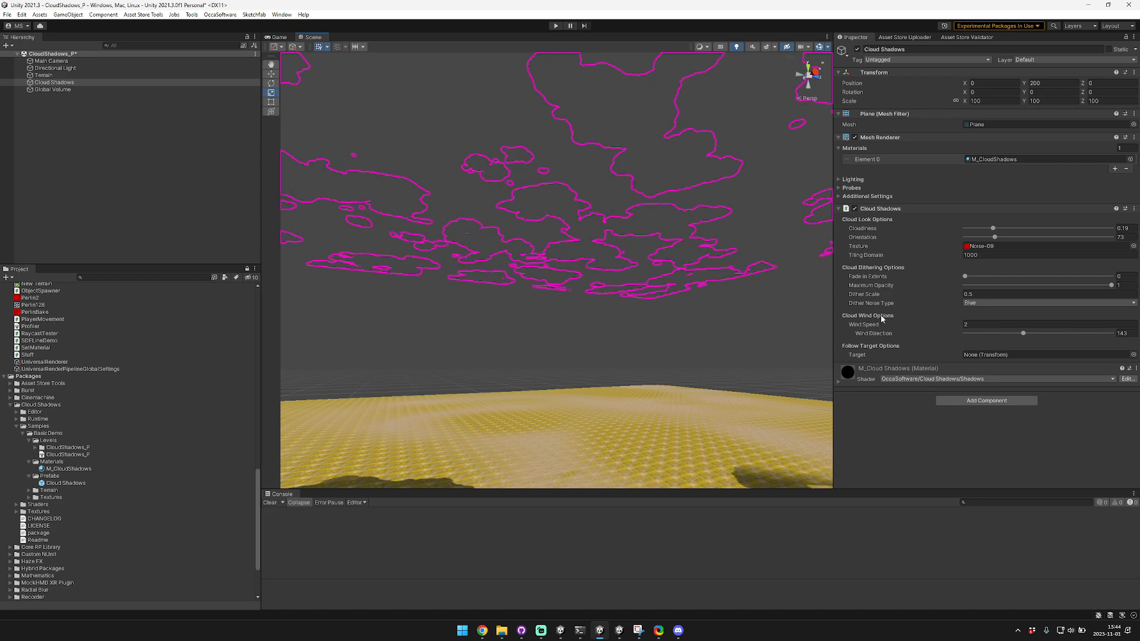
{"action": "mouse_move", "coordinate": [861, 325]}
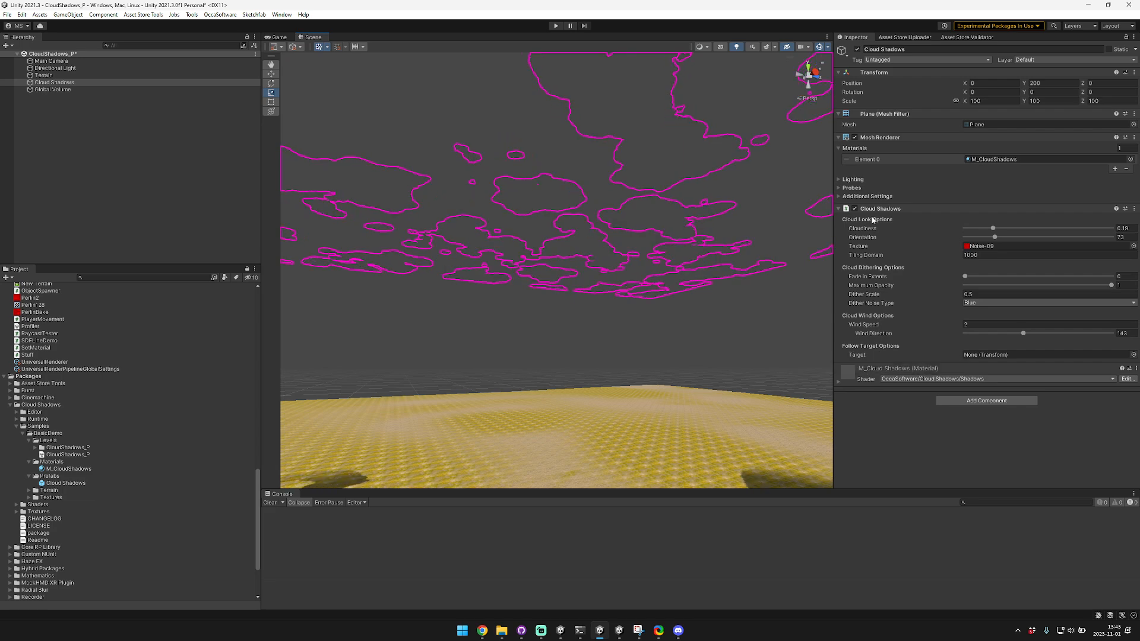
{"action": "mouse_move", "coordinate": [862, 228]}
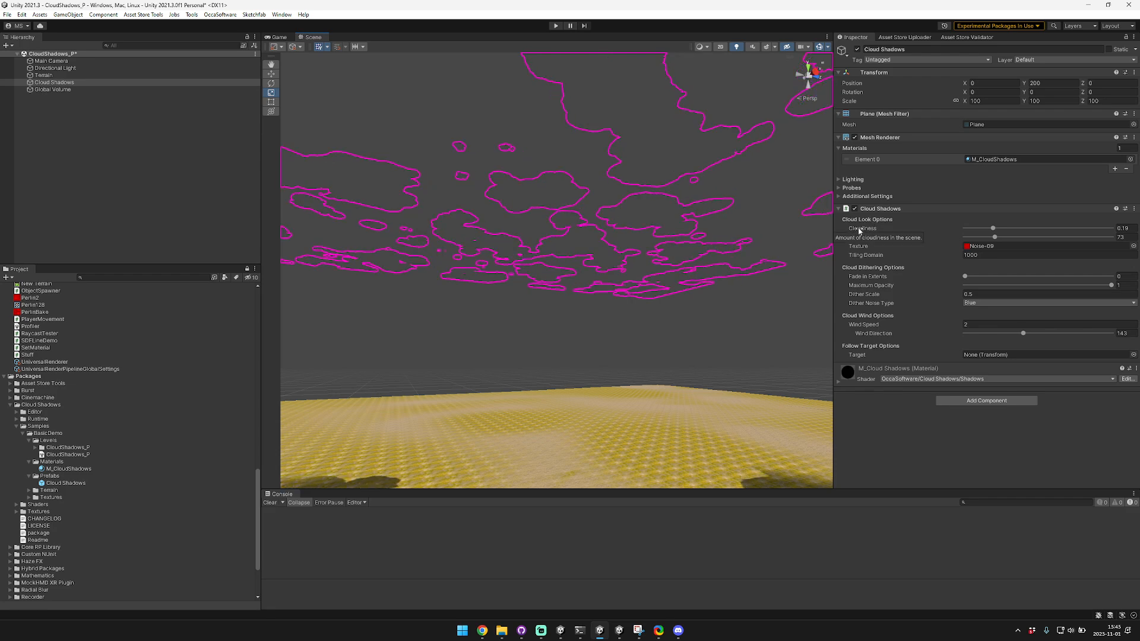
{"action": "left_click_drag", "start_coordinate": [986, 228], "coordinate": [1068, 228]}
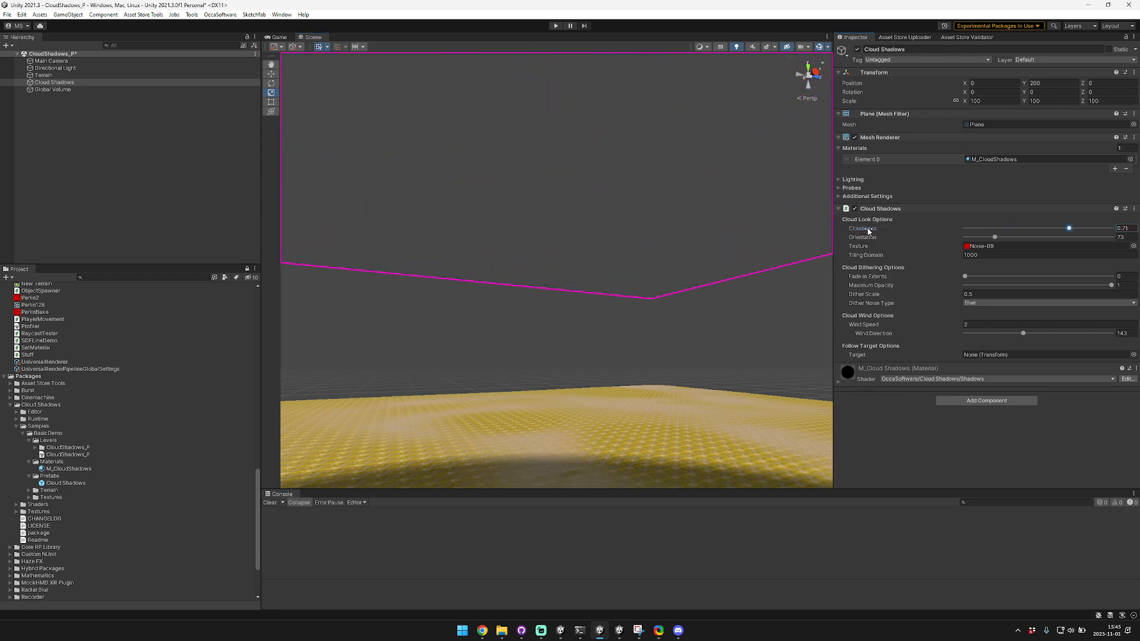
{"action": "left_click_drag", "start_coordinate": [1069, 228], "coordinate": [1089, 228]}
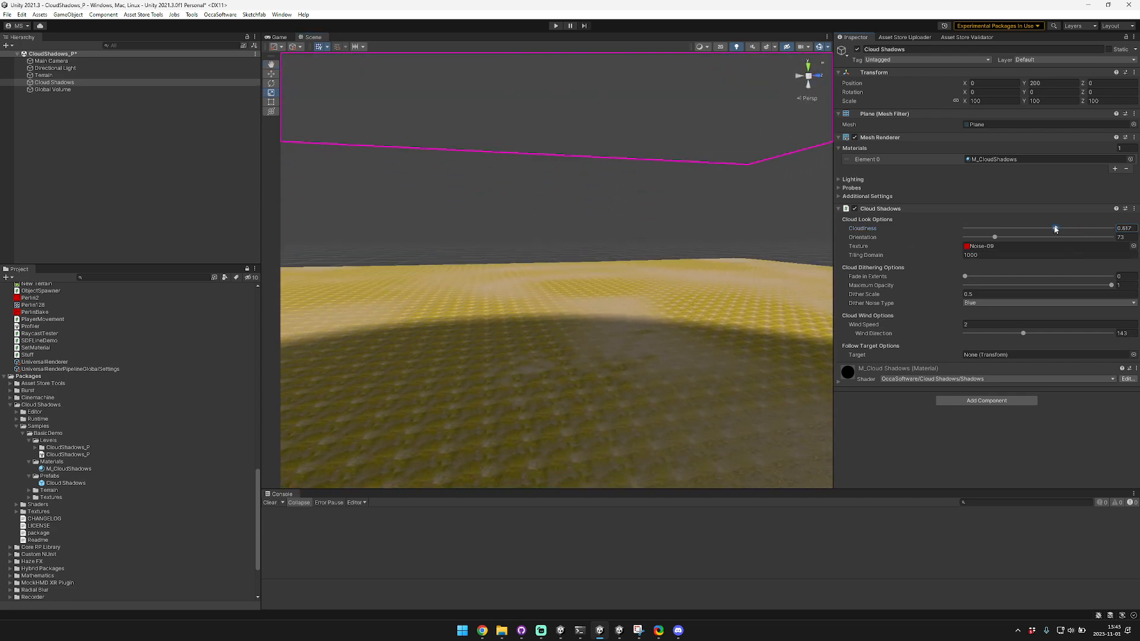
{"action": "left_click_drag", "start_coordinate": [1055, 228], "coordinate": [972, 228]}
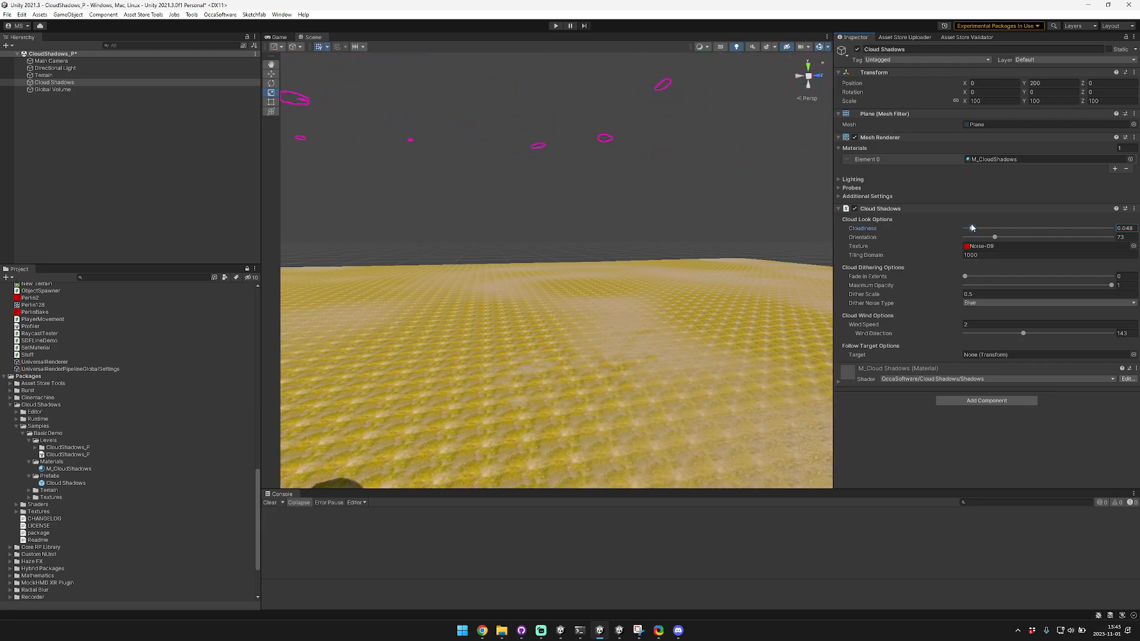
{"action": "left_click_drag", "start_coordinate": [972, 230], "coordinate": [994, 229]}
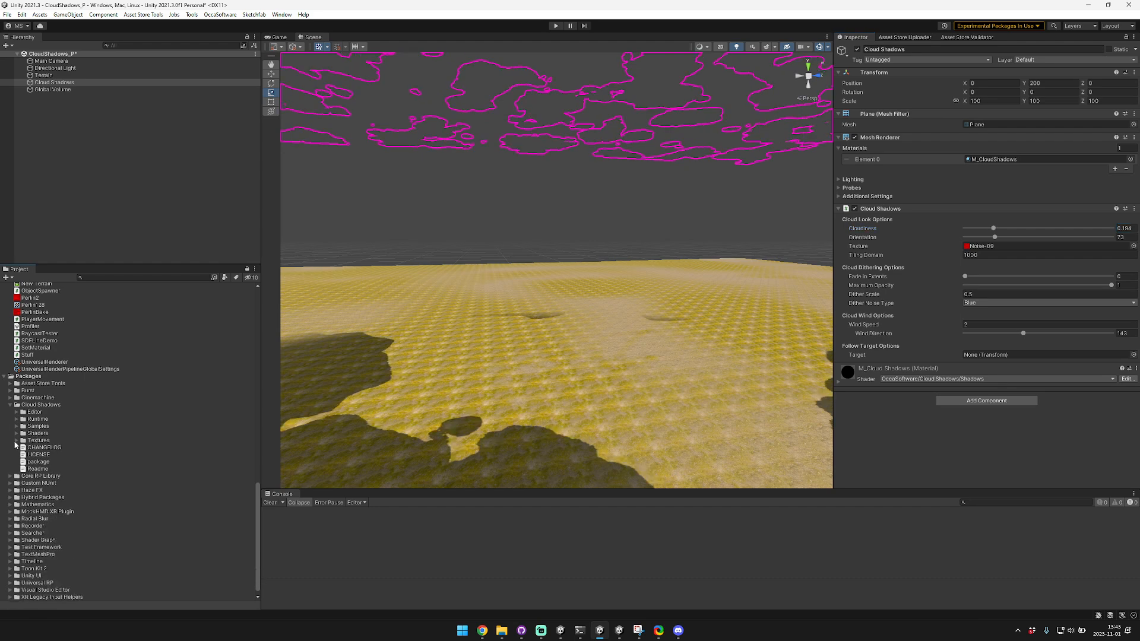
Step: Assign the Noise-01 cloud texture and raise cloudiness so shadows darken more of the terrain
{"action": "left_click", "coordinate": [17, 441]}
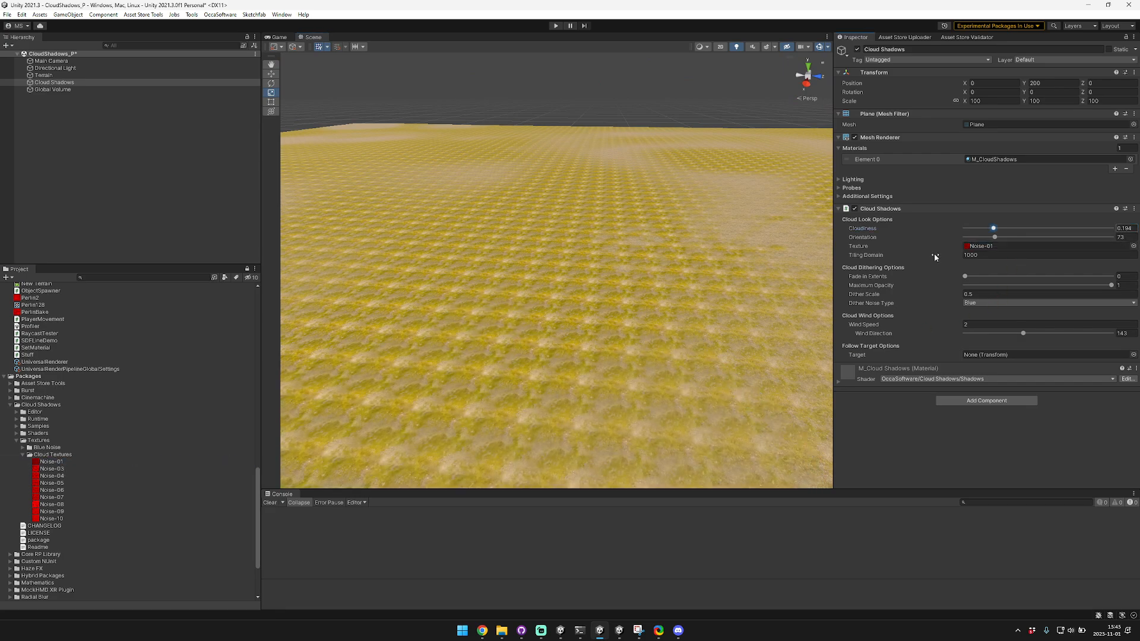
{"action": "left_click_drag", "start_coordinate": [993, 228], "coordinate": [967, 228]}
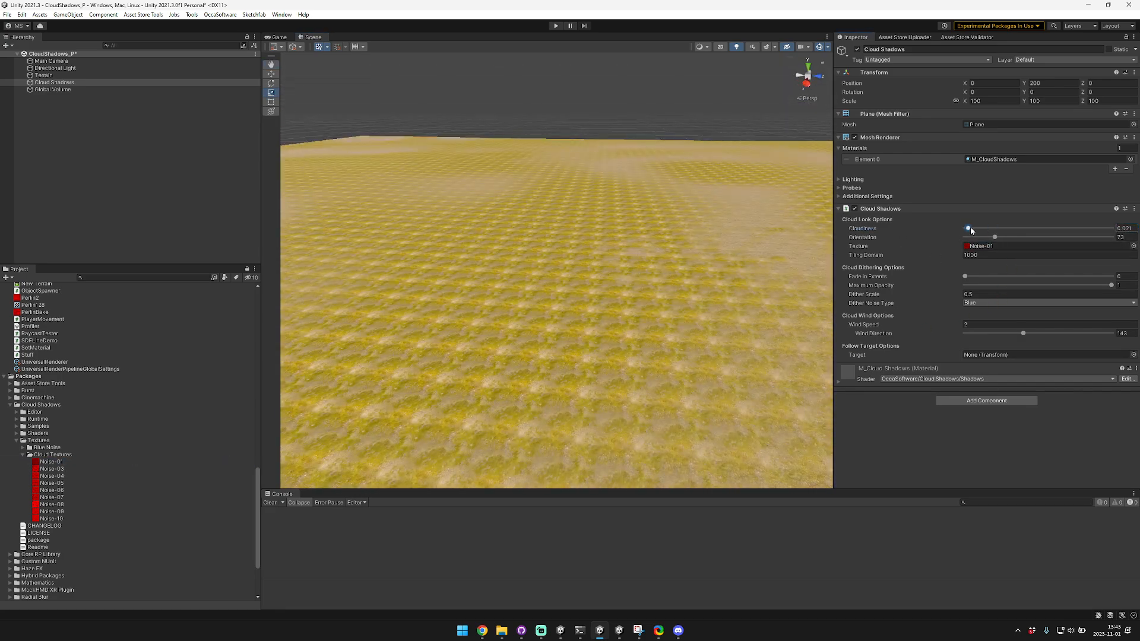
{"action": "left_click_drag", "start_coordinate": [969, 229], "coordinate": [1045, 229]}
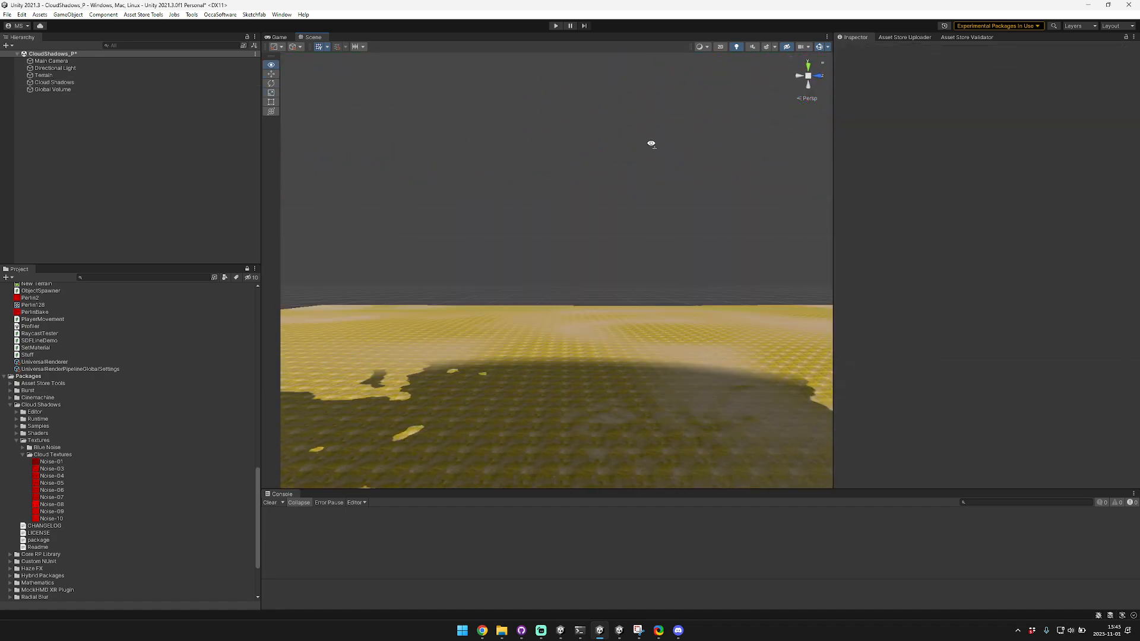
Step: Reselect Cloud Shadows and try a Rotation Y of 3.94 before resetting it to 0
{"action": "left_click", "coordinate": [53, 81]}
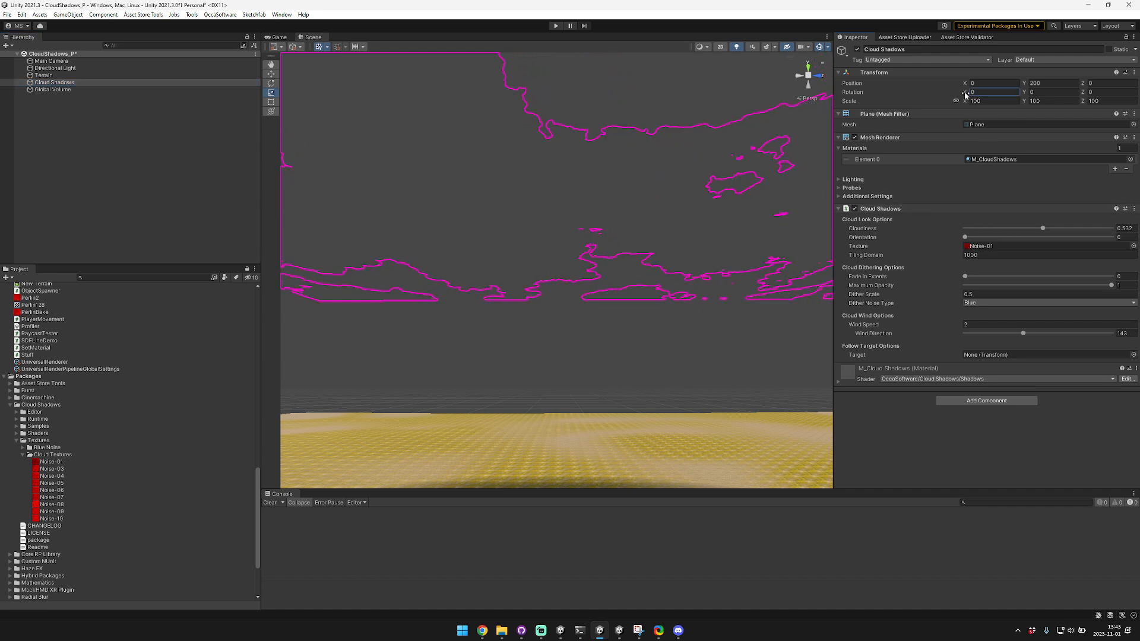
{"action": "type", "text": "3.94"}
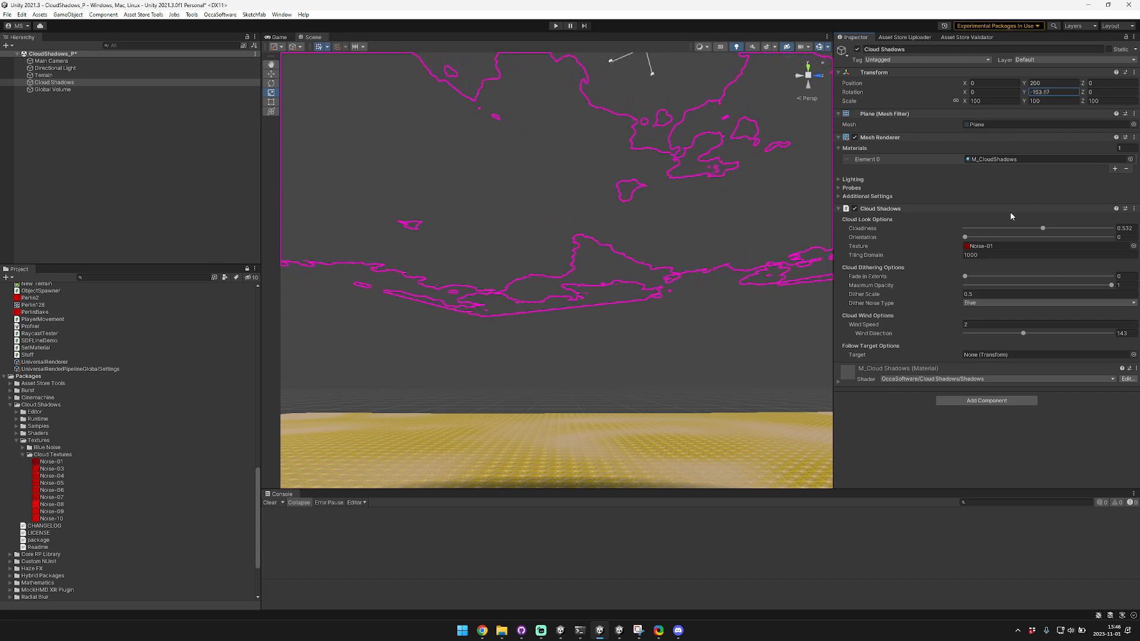
{"action": "type", "text": "0"}
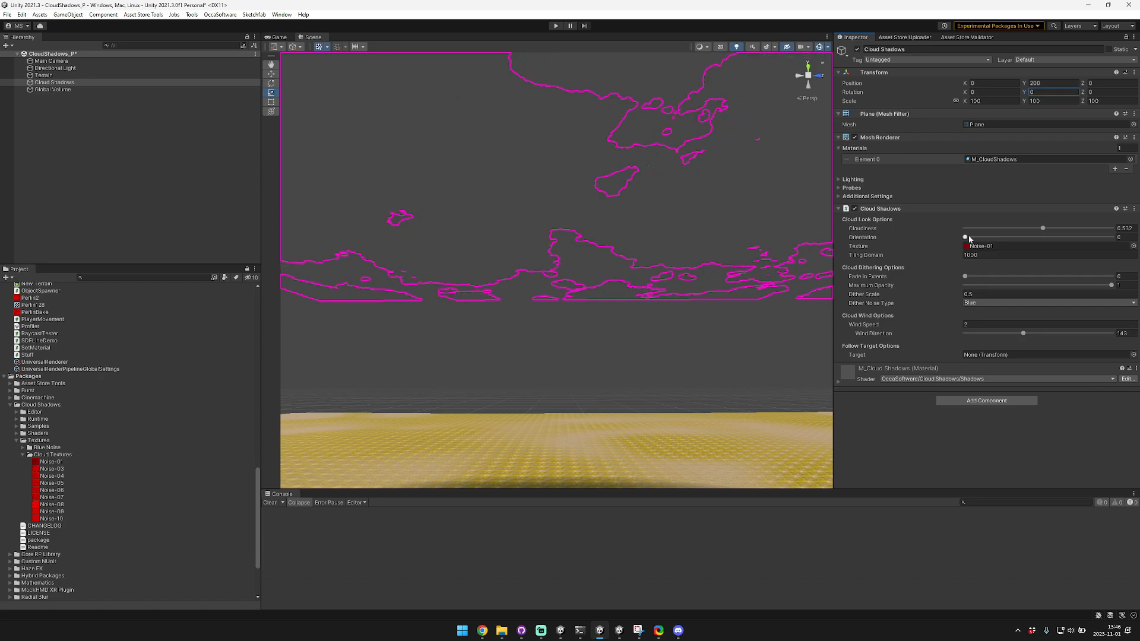
Step: Sweep the Orientation slider through about 112, 349, 127, 105 and 160 degrees and back to 0
{"action": "left_click_drag", "start_coordinate": [965, 237], "coordinate": [1009, 237]}
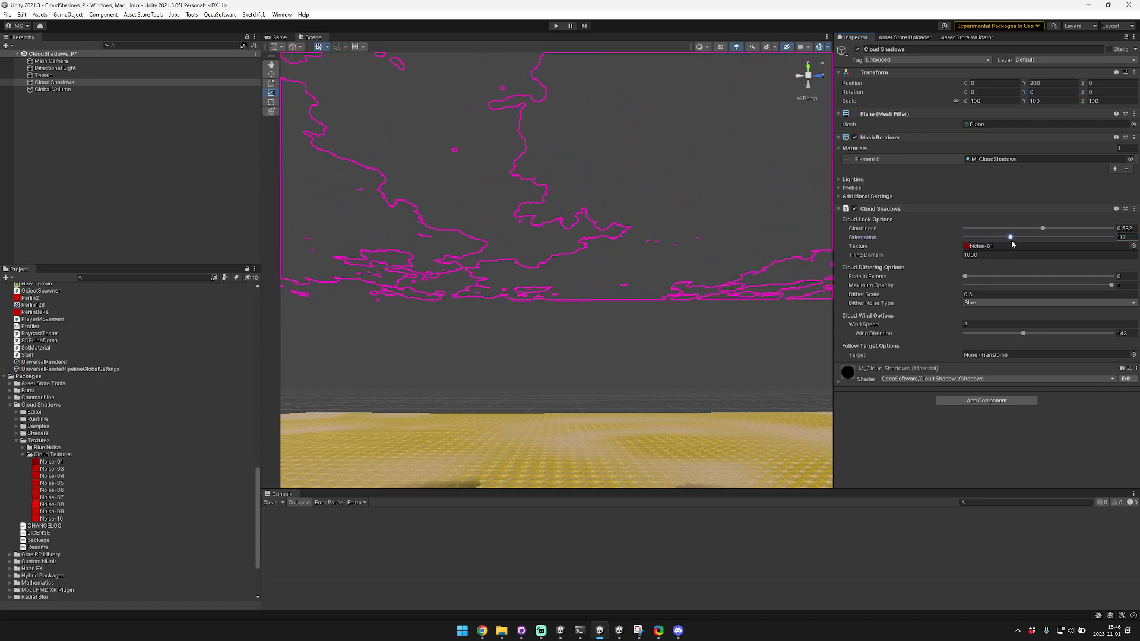
{"action": "left_click_drag", "start_coordinate": [1009, 238], "coordinate": [1103, 238]}
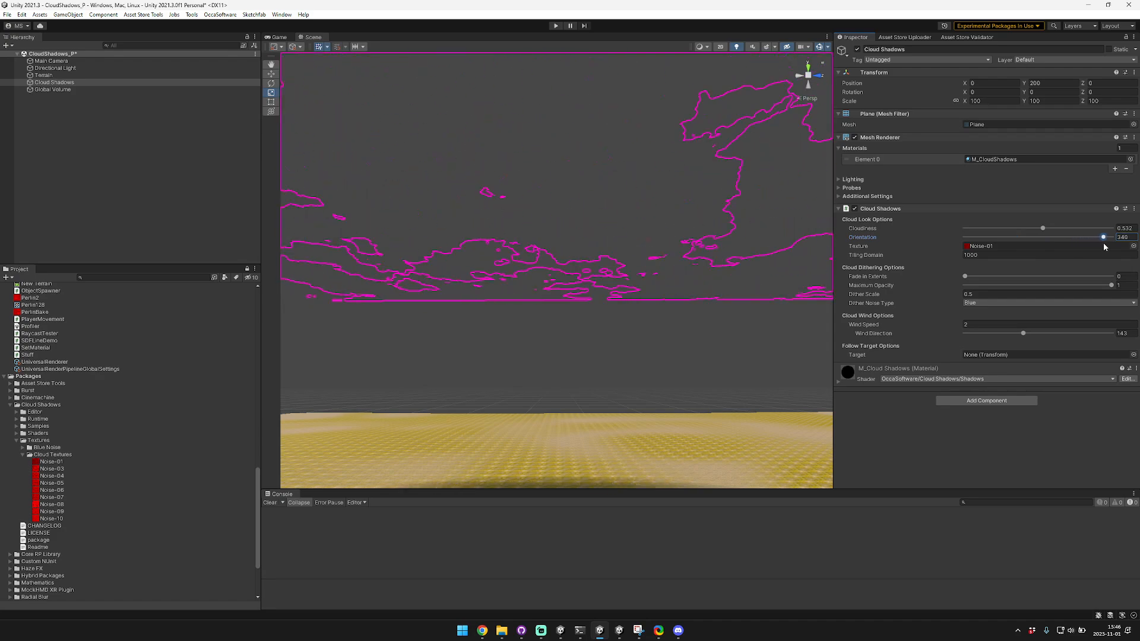
{"action": "left_click_drag", "start_coordinate": [1103, 238], "coordinate": [1016, 238]}
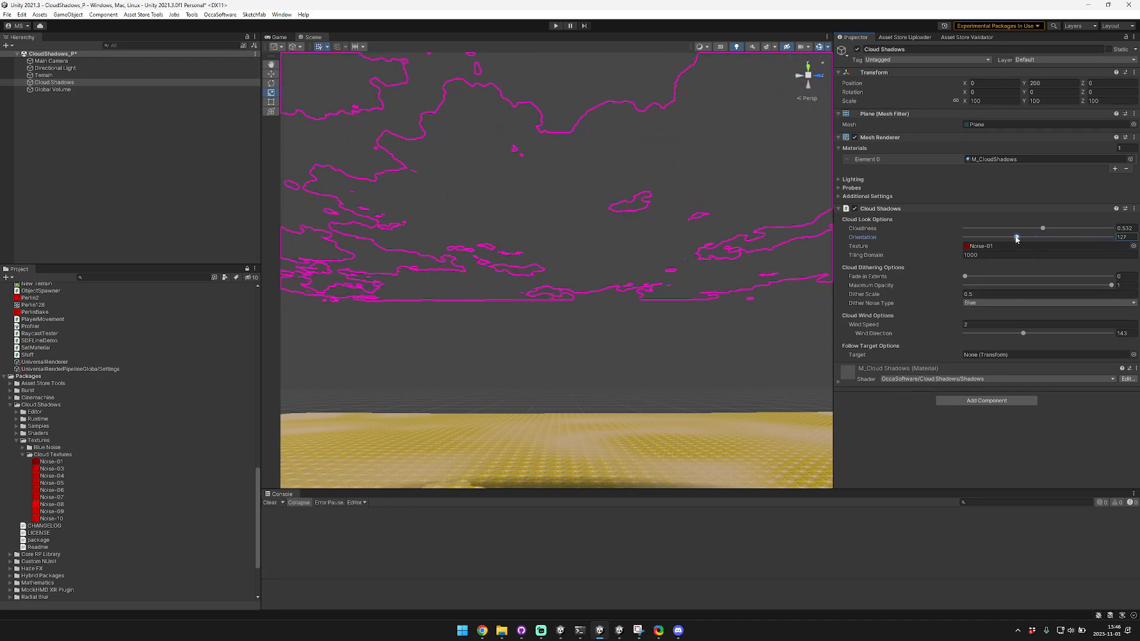
{"action": "left_click_drag", "start_coordinate": [1017, 237], "coordinate": [1008, 237]}
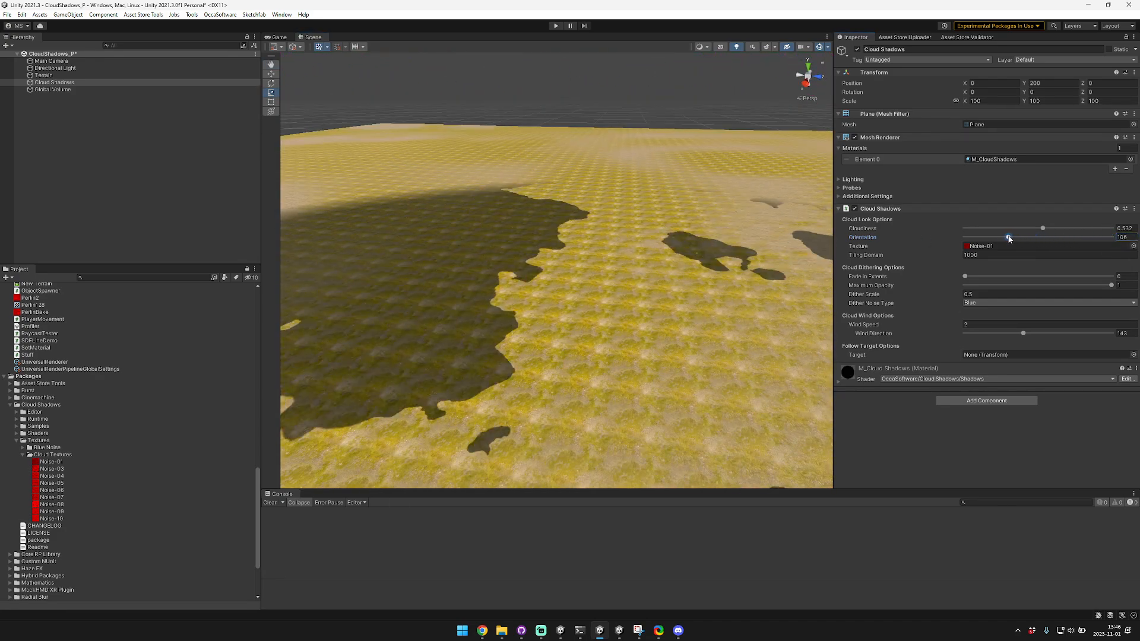
{"action": "left_click_drag", "start_coordinate": [1008, 237], "coordinate": [1029, 237]}
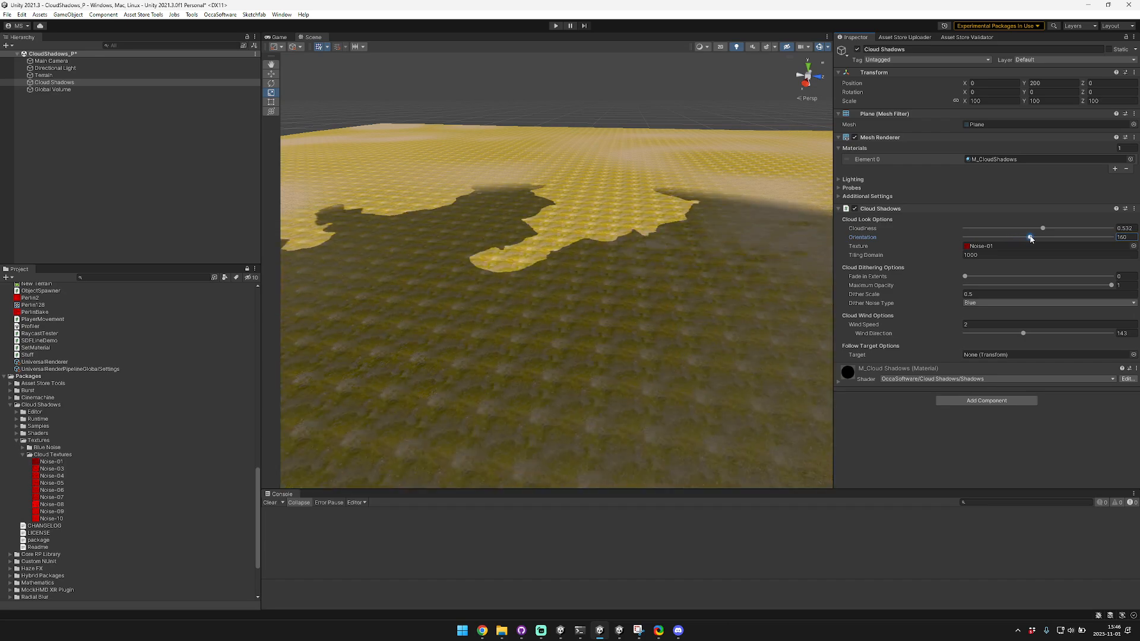
{"action": "left_click_drag", "start_coordinate": [1029, 237], "coordinate": [966, 236]}
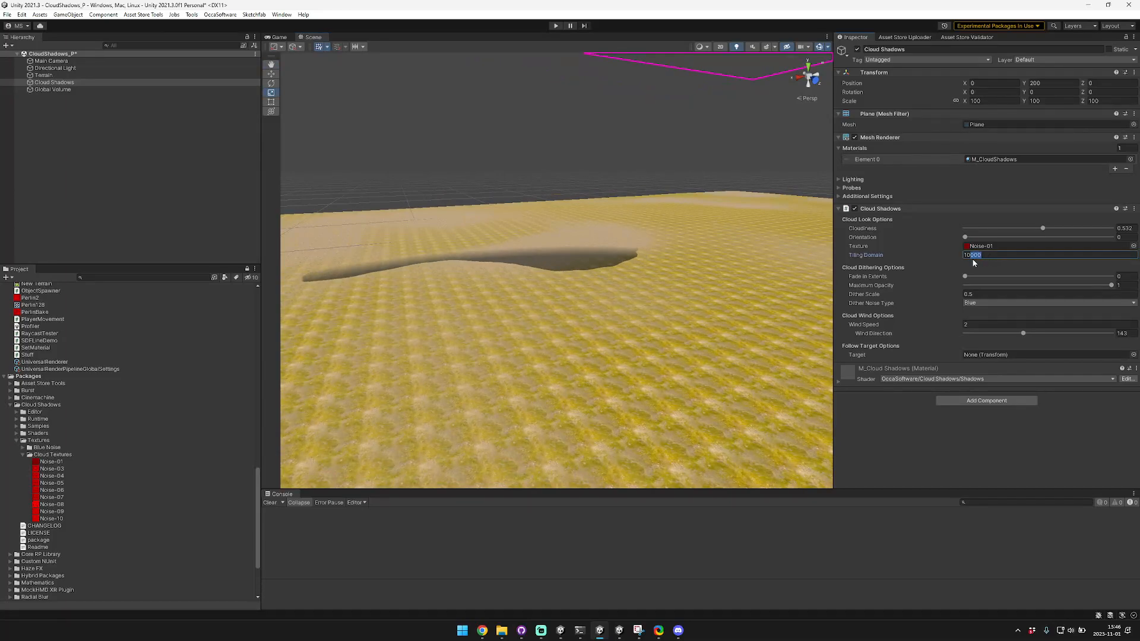
Step: Reduce the Tiling Domain to 100 so smaller cloud shadows repeat across the terrain
{"action": "type", "text": "100"}
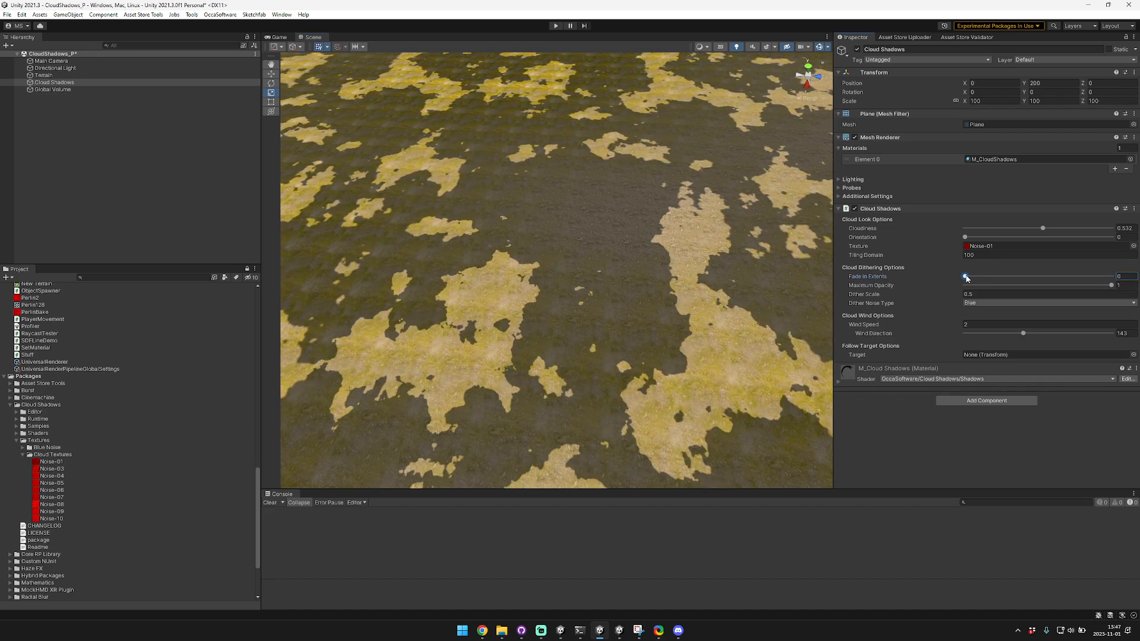
Step: Raise Fade in Extents to about 0.103 for dithered shadow edges
{"action": "left_click_drag", "start_coordinate": [965, 278], "coordinate": [976, 278]}
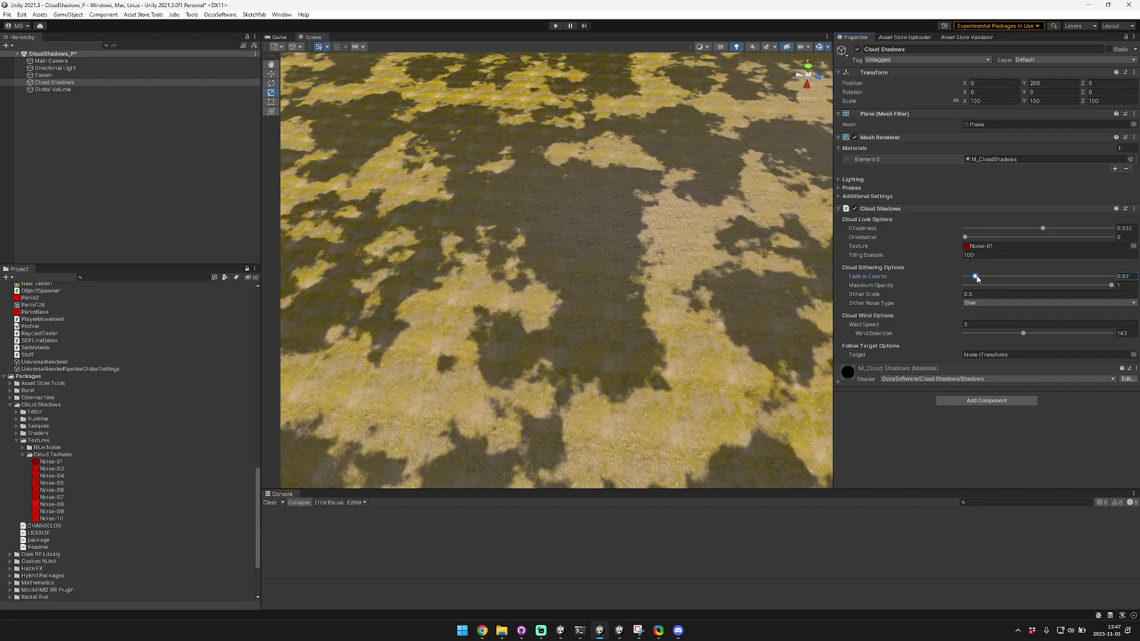
{"action": "left_click_drag", "start_coordinate": [976, 278], "coordinate": [982, 278]}
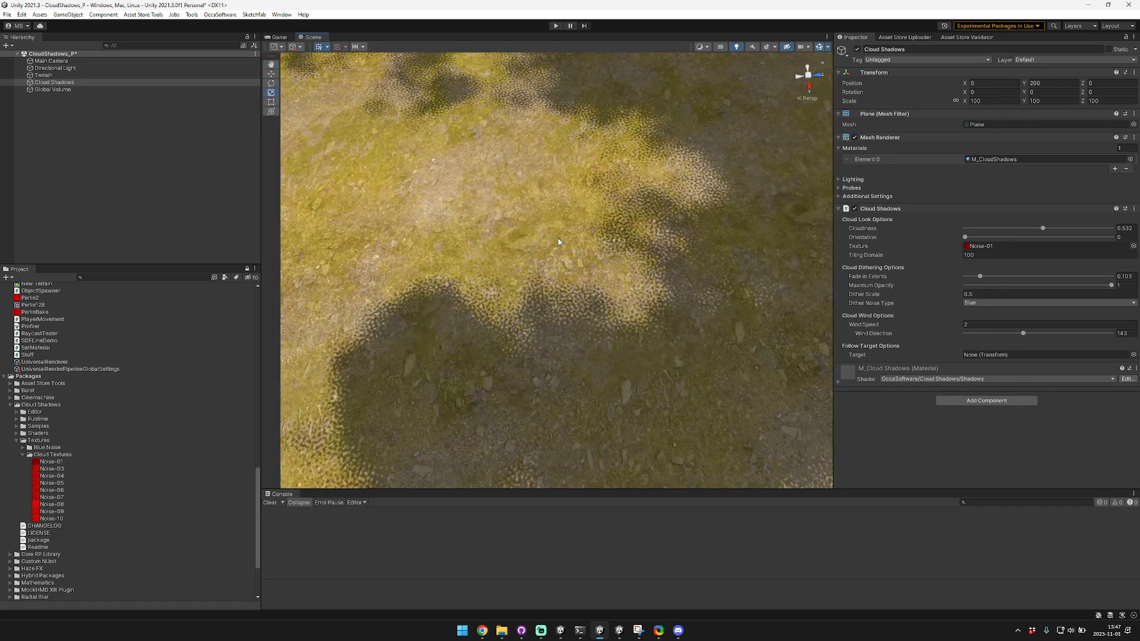
Step: Try a Dither Scale of 0.06, then drag it back to 0.5
{"action": "left_click", "coordinate": [53, 82]}
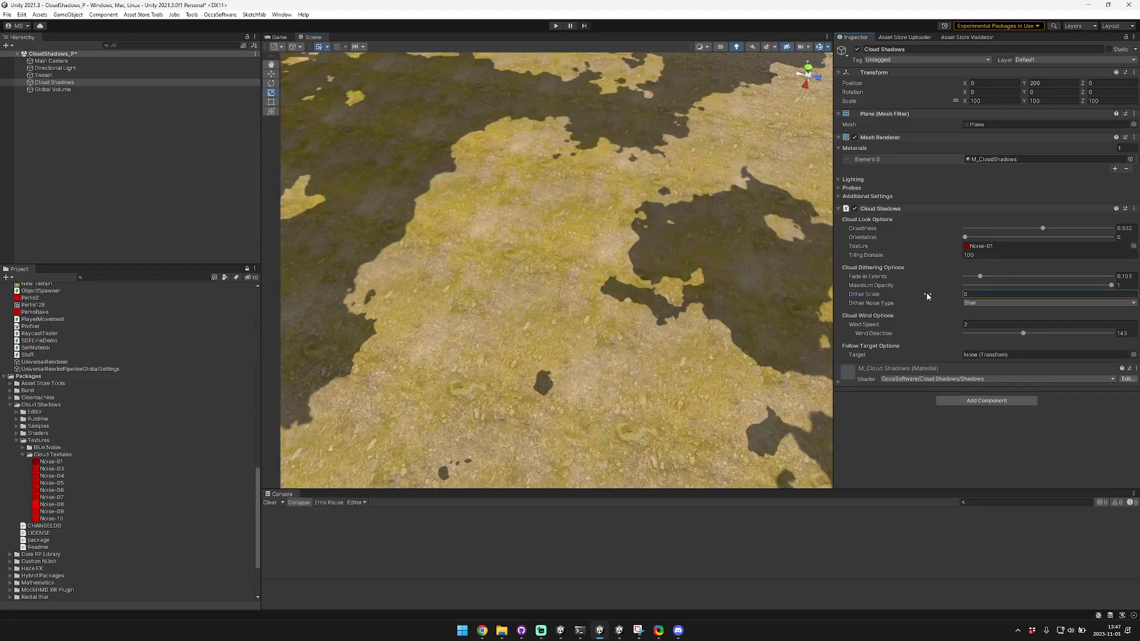
{"action": "type", "text": "0.06"}
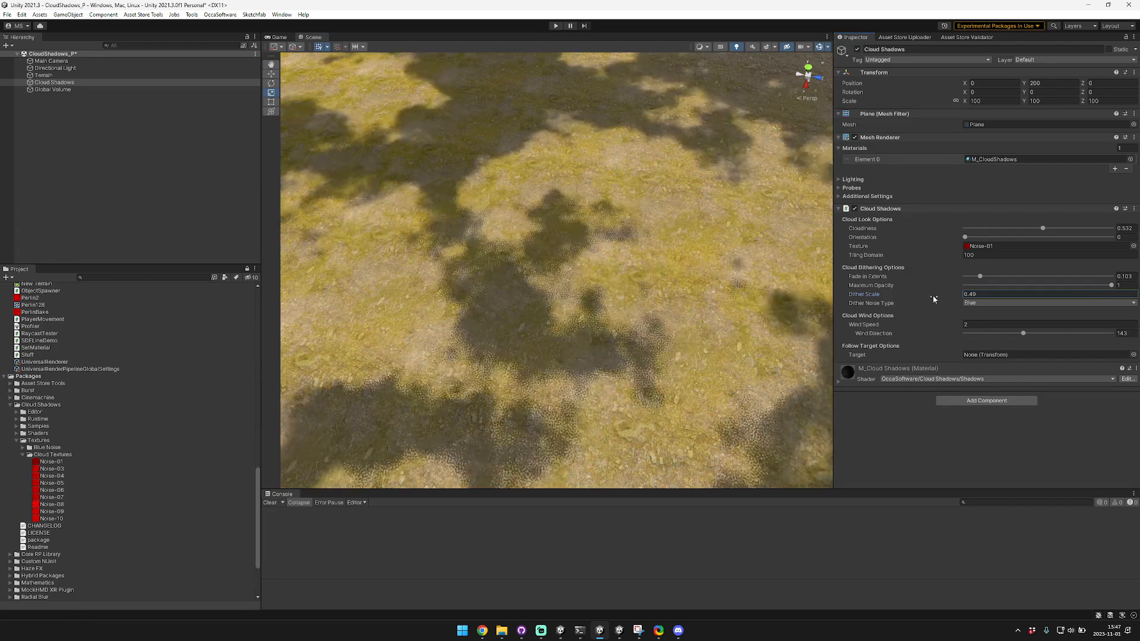
{"action": "left_click_drag", "start_coordinate": [974, 295], "coordinate": [1047, 294]}
{"action": "type", "text": "0.5"}
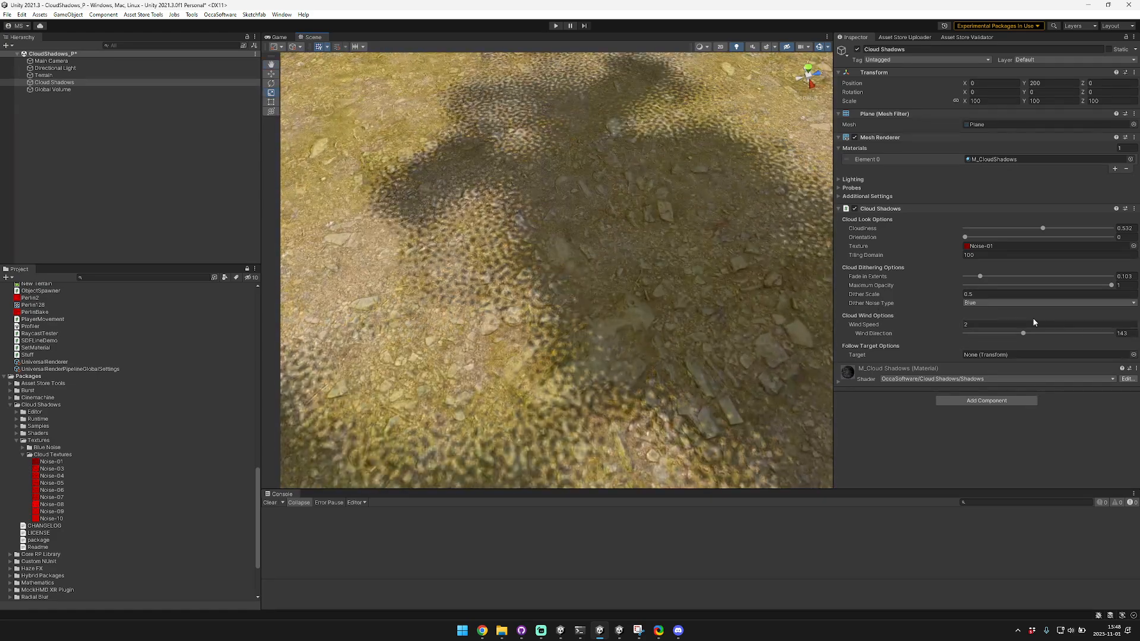
{"action": "left_click", "coordinate": [1040, 302]}
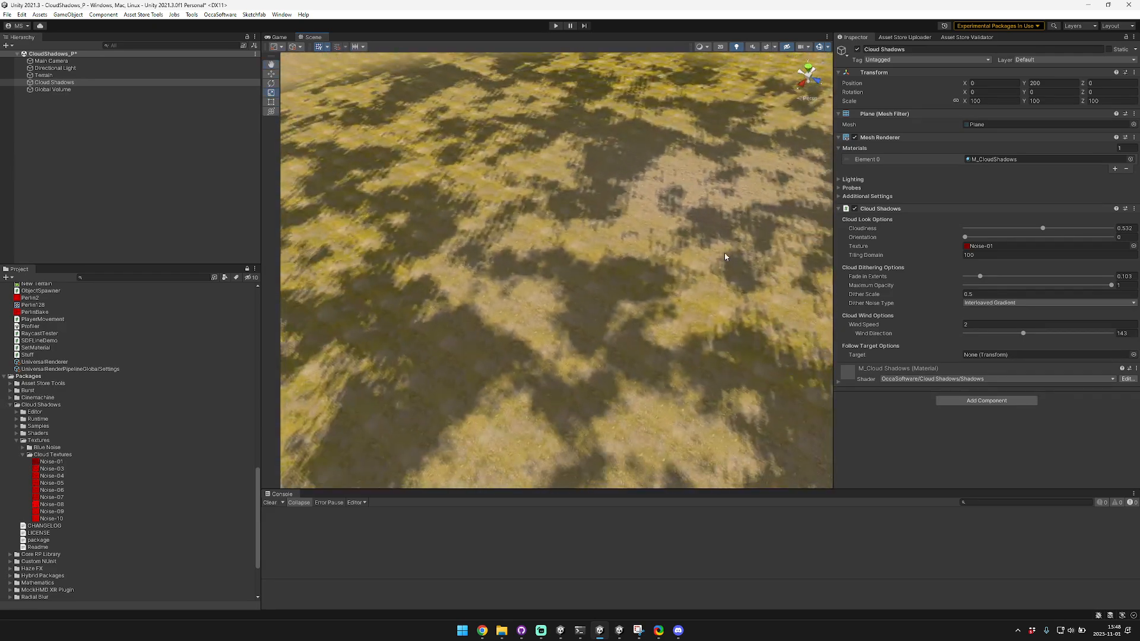
{"action": "left_click", "coordinate": [1047, 302]}
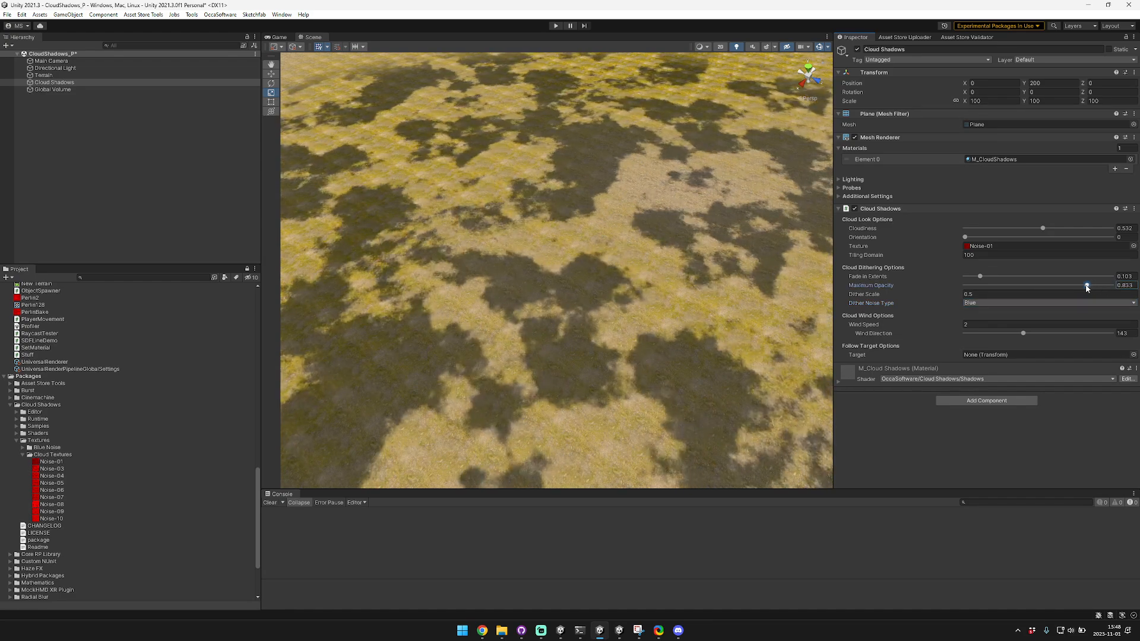
Step: Sweep the Maximum Opacity slider low and back up, settling near 0.875
{"action": "left_click_drag", "start_coordinate": [1086, 285], "coordinate": [980, 285]}
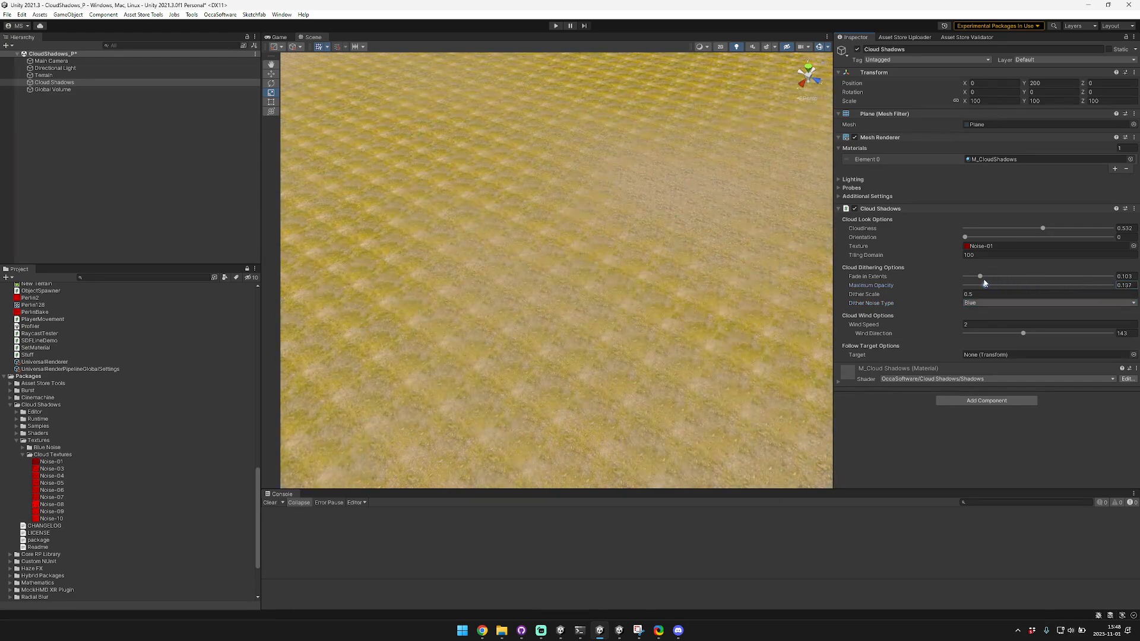
{"action": "left_click_drag", "start_coordinate": [989, 285], "coordinate": [1090, 285]}
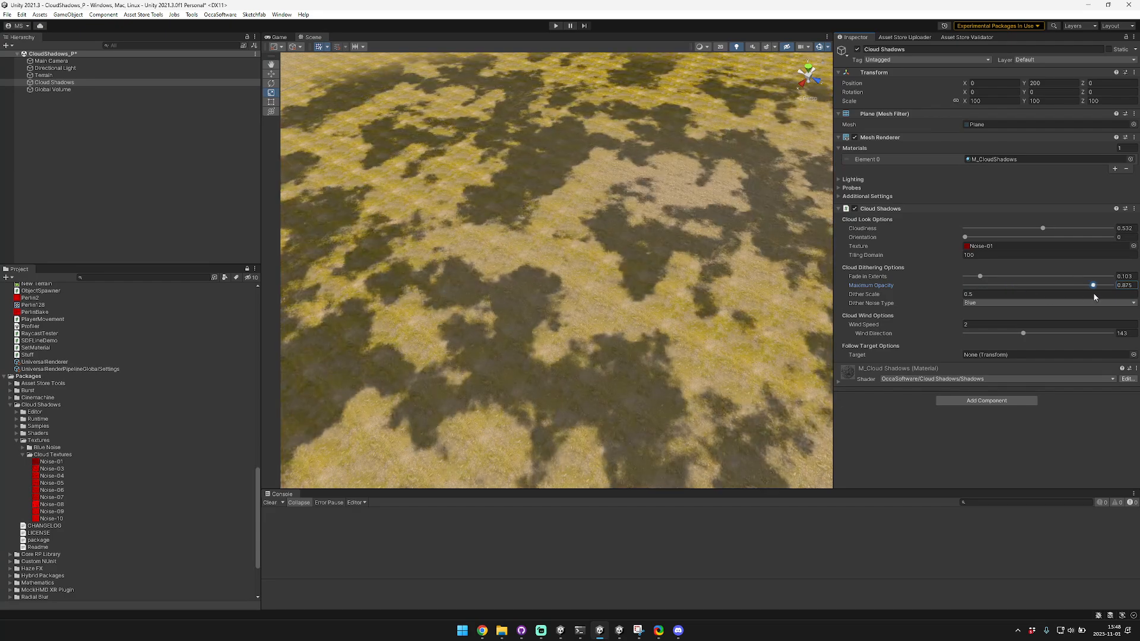
{"action": "left_click_drag", "start_coordinate": [1090, 285], "coordinate": [1027, 285]}
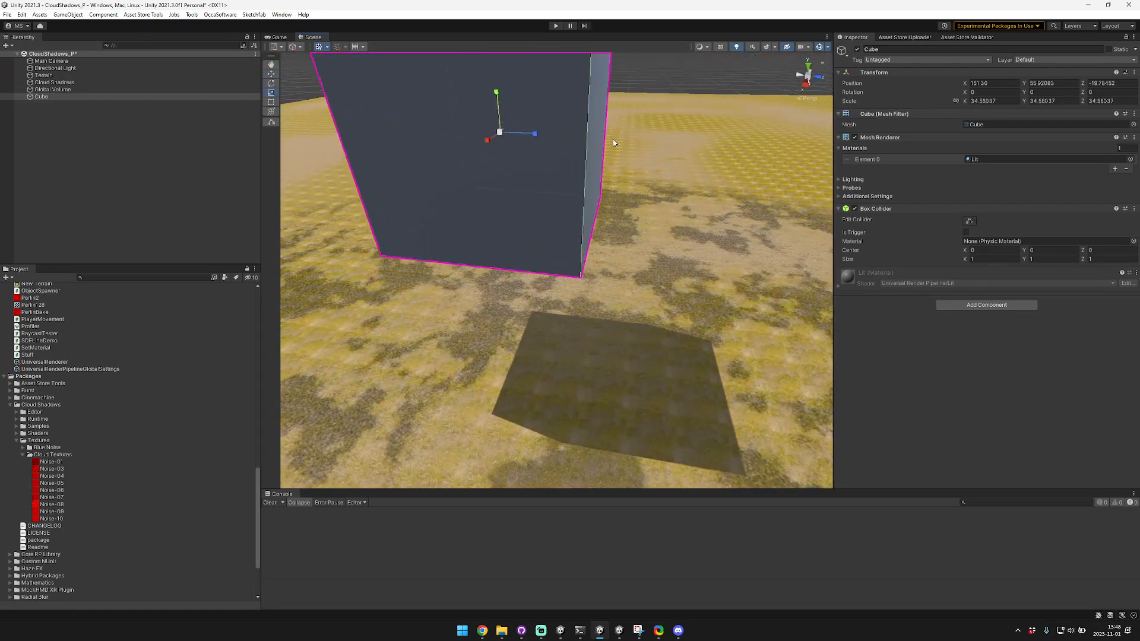
Step: Lower the cube onto the terrain and reselect Cloud Shadows, easing Maximum Opacity to about half
{"action": "left_click_drag", "start_coordinate": [496, 93], "coordinate": [513, 277]}
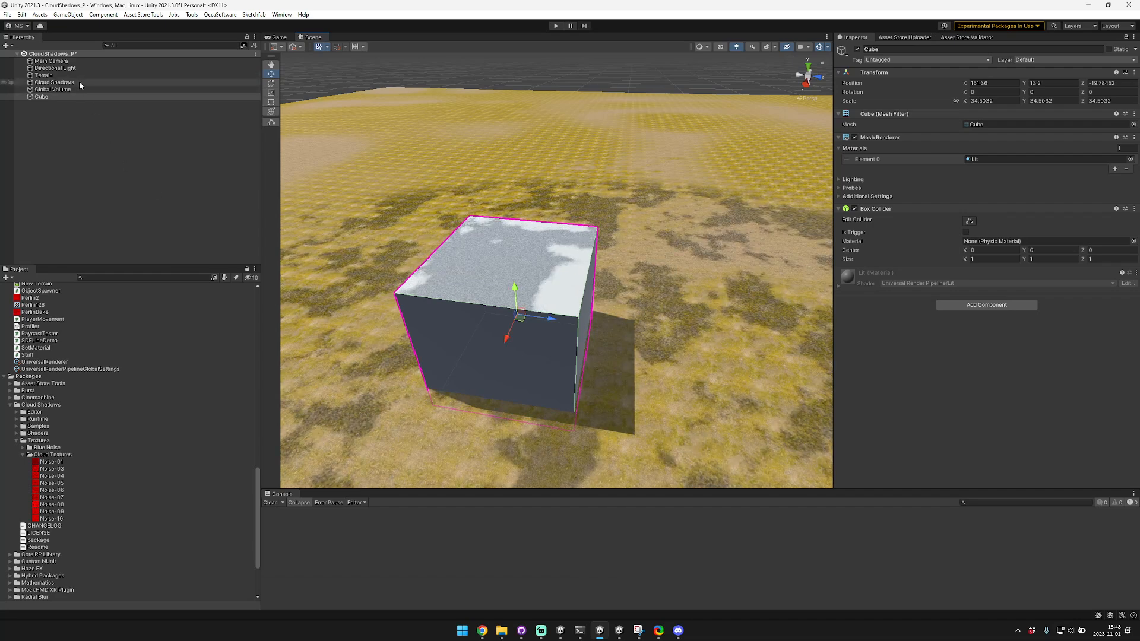
{"action": "left_click", "coordinate": [53, 82]}
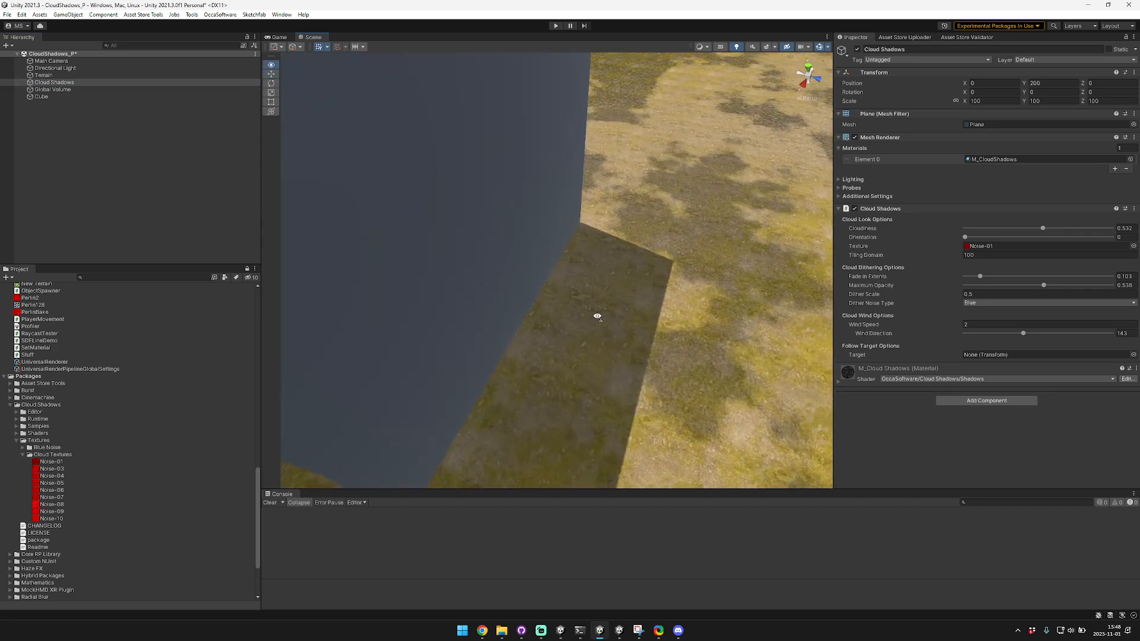
{"action": "left_click_drag", "start_coordinate": [1044, 286], "coordinate": [1041, 286]}
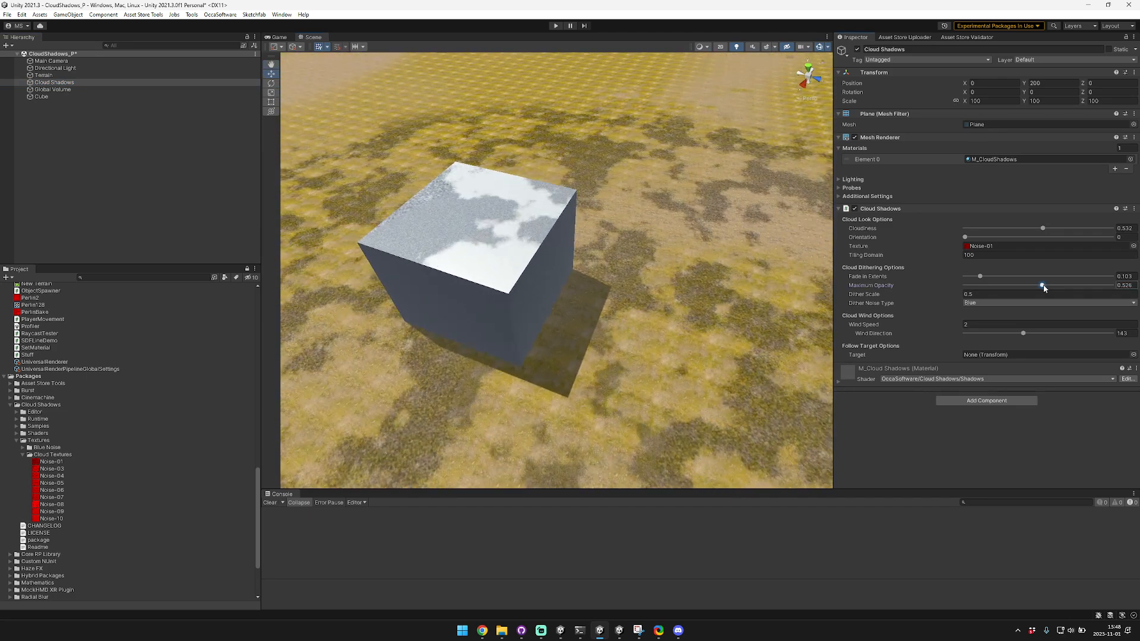
{"action": "left_click_drag", "start_coordinate": [1041, 286], "coordinate": [1005, 286]}
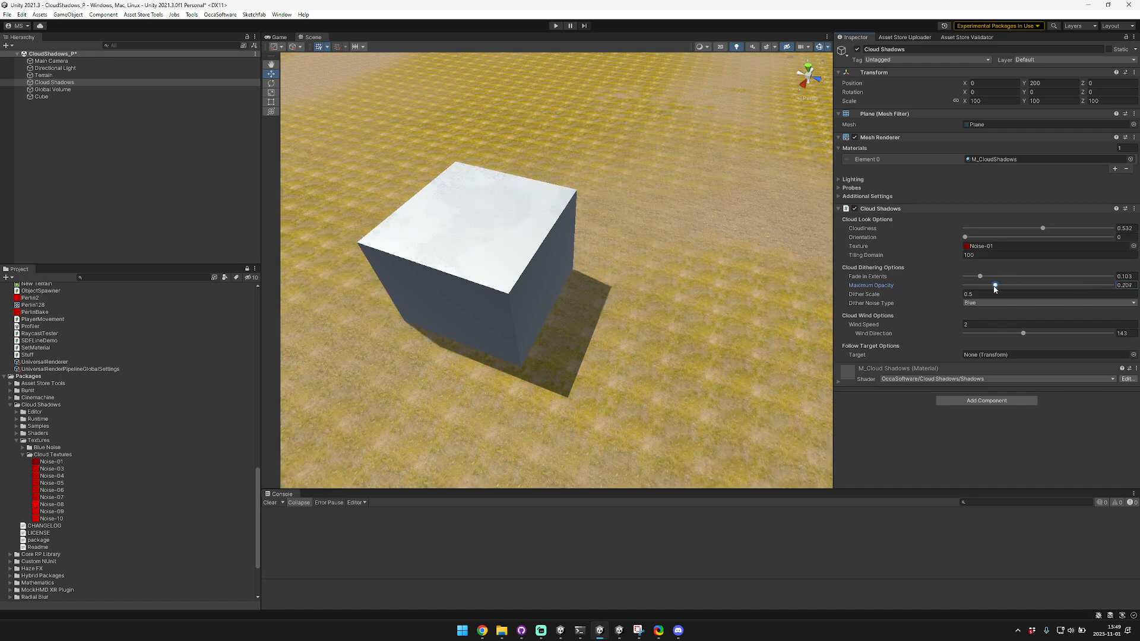
Step: Raise Maximum Opacity all the way to 1 for full-strength cloud shadows
{"action": "left_click_drag", "start_coordinate": [995, 285], "coordinate": [1081, 285]}
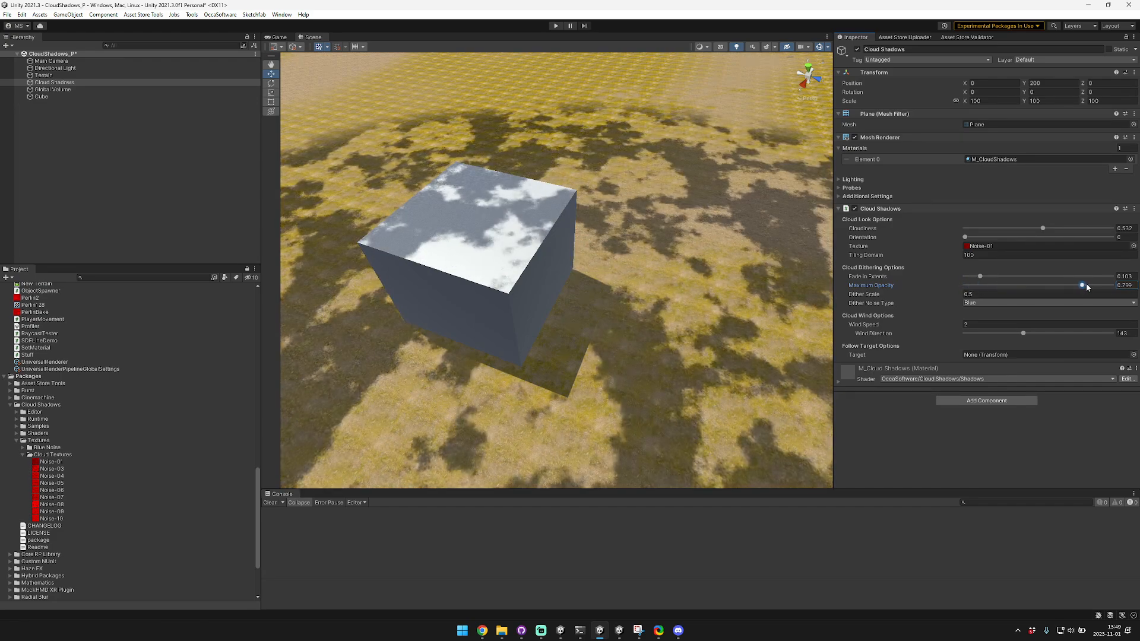
{"action": "left_click_drag", "start_coordinate": [1081, 285], "coordinate": [1109, 285]}
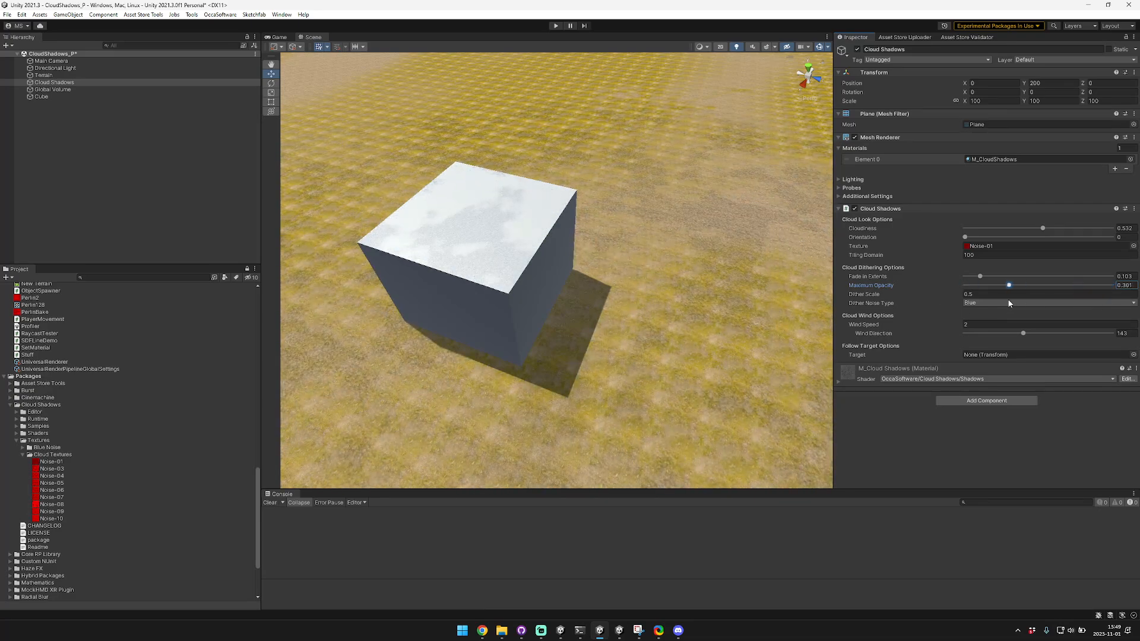
{"action": "left_click_drag", "start_coordinate": [1009, 285], "coordinate": [1058, 285]}
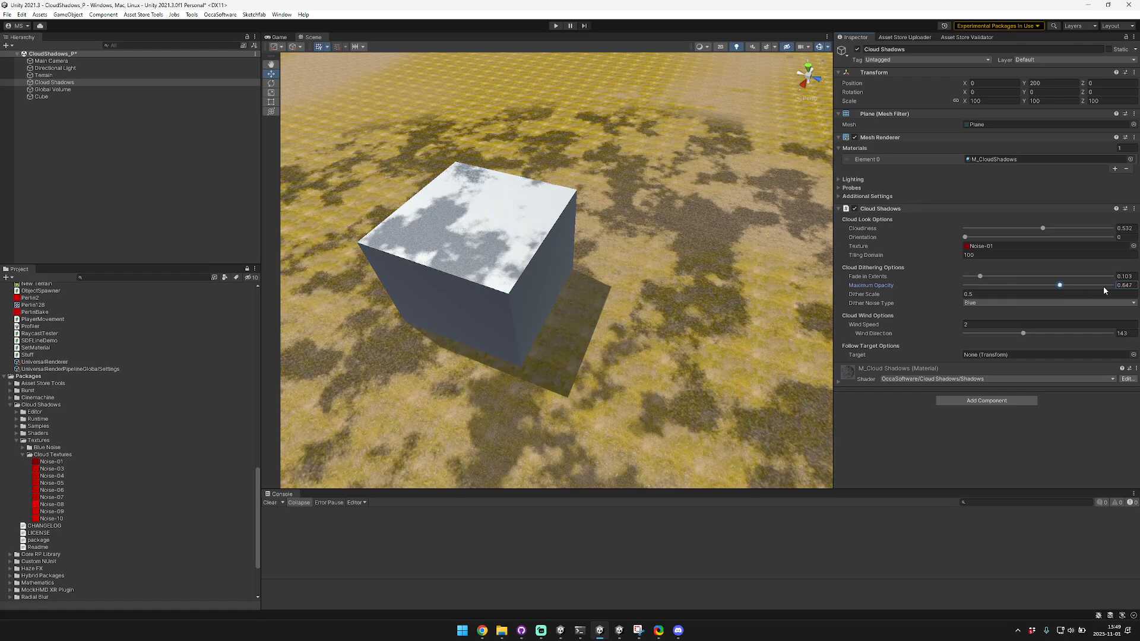
{"action": "left_click_drag", "start_coordinate": [1058, 285], "coordinate": [1109, 285]}
{"action": "type", "text": "0.5"}
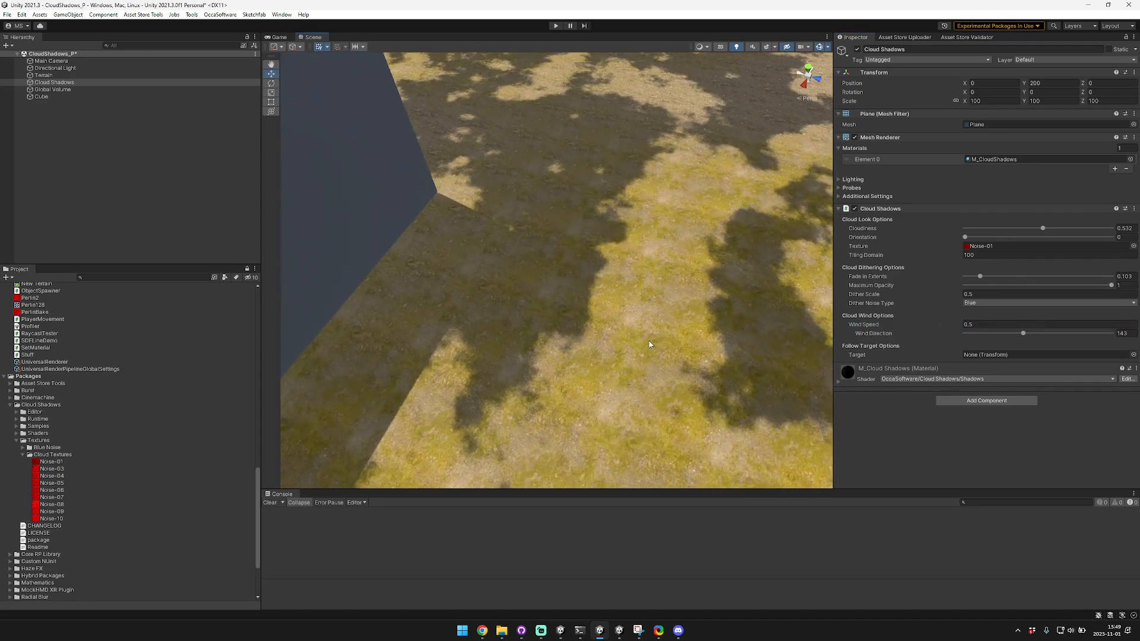
Step: Enter Play mode so the cloud shadows animate across the terrain
{"action": "left_click", "coordinate": [555, 25]}
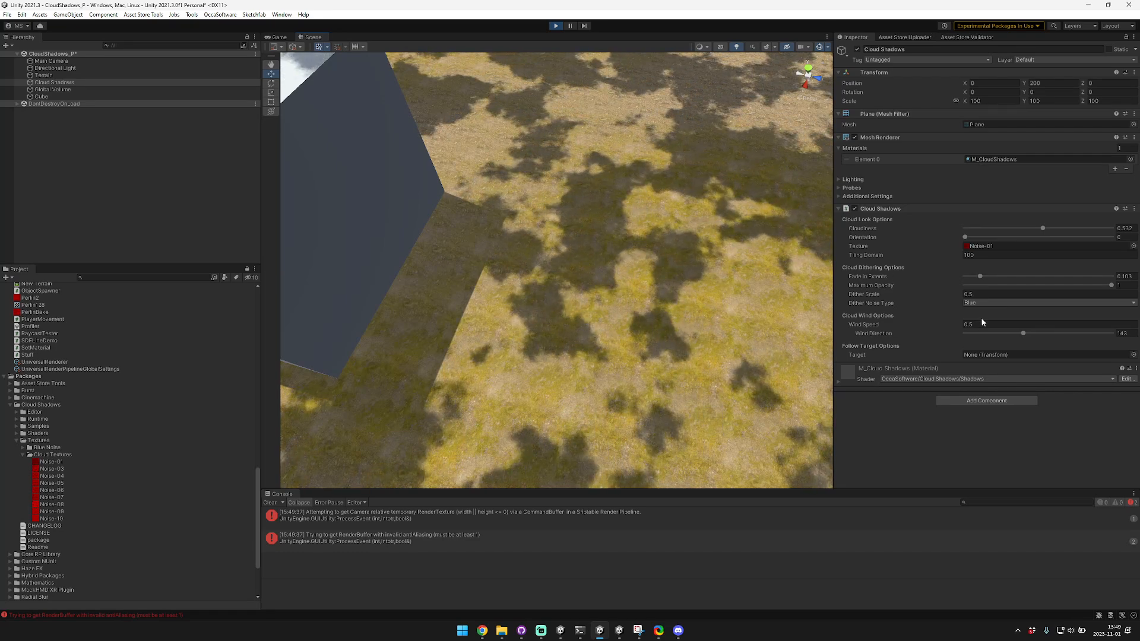
Step: Sweep the Wind Direction from a low angle up past 200 toward the maximum
{"action": "left_click_drag", "start_coordinate": [1022, 332], "coordinate": [996, 332]}
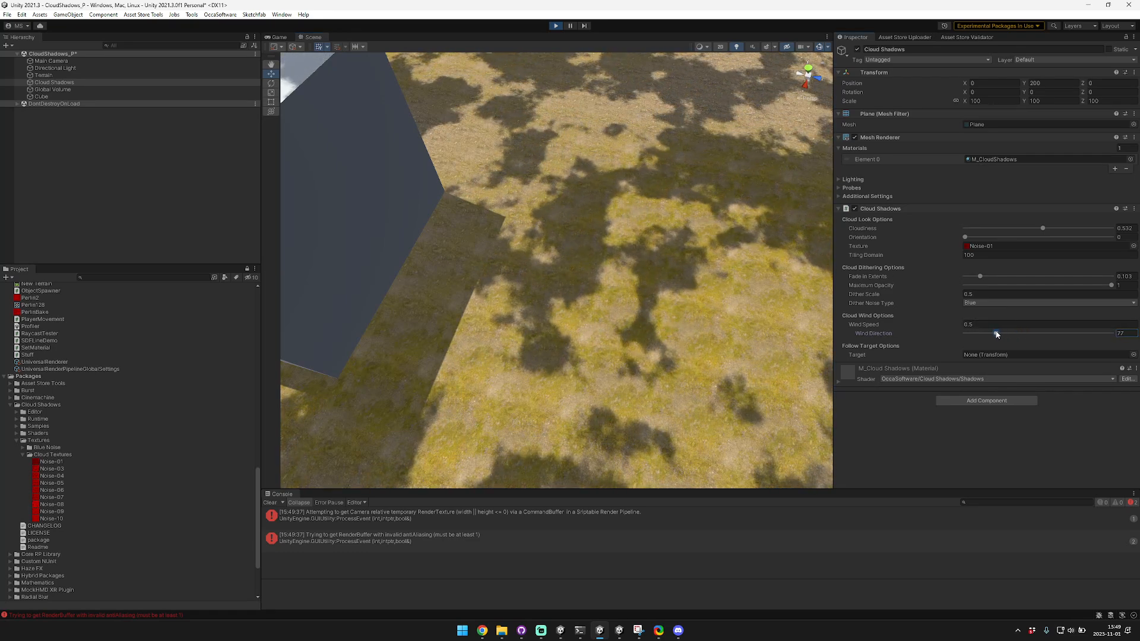
{"action": "left_click_drag", "start_coordinate": [996, 333], "coordinate": [976, 334]}
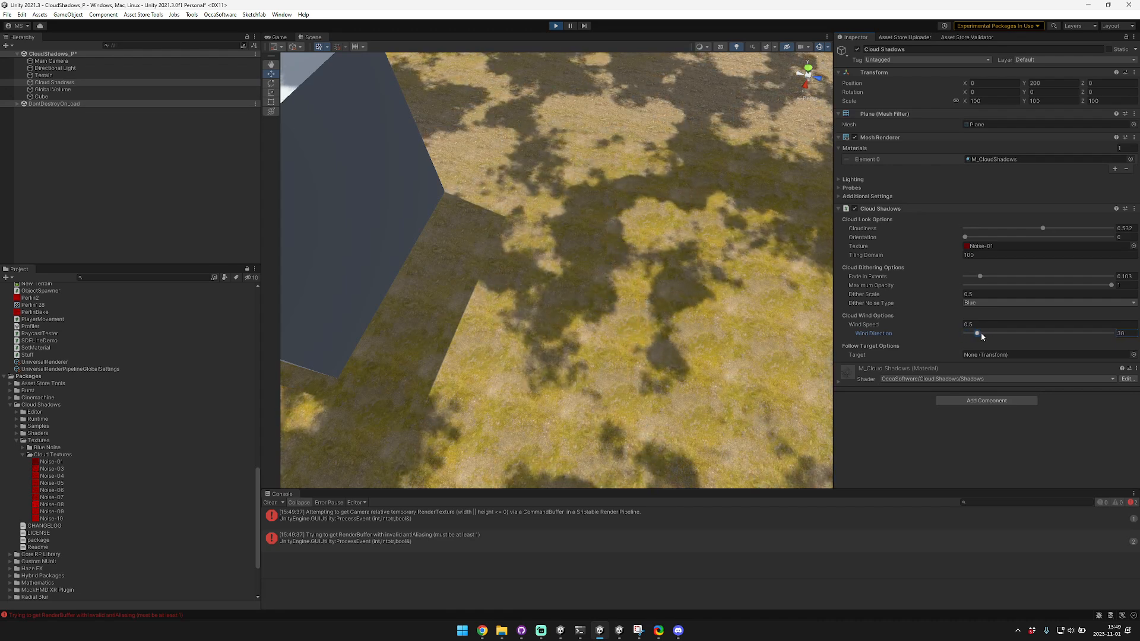
{"action": "left_click_drag", "start_coordinate": [976, 332], "coordinate": [1050, 333]}
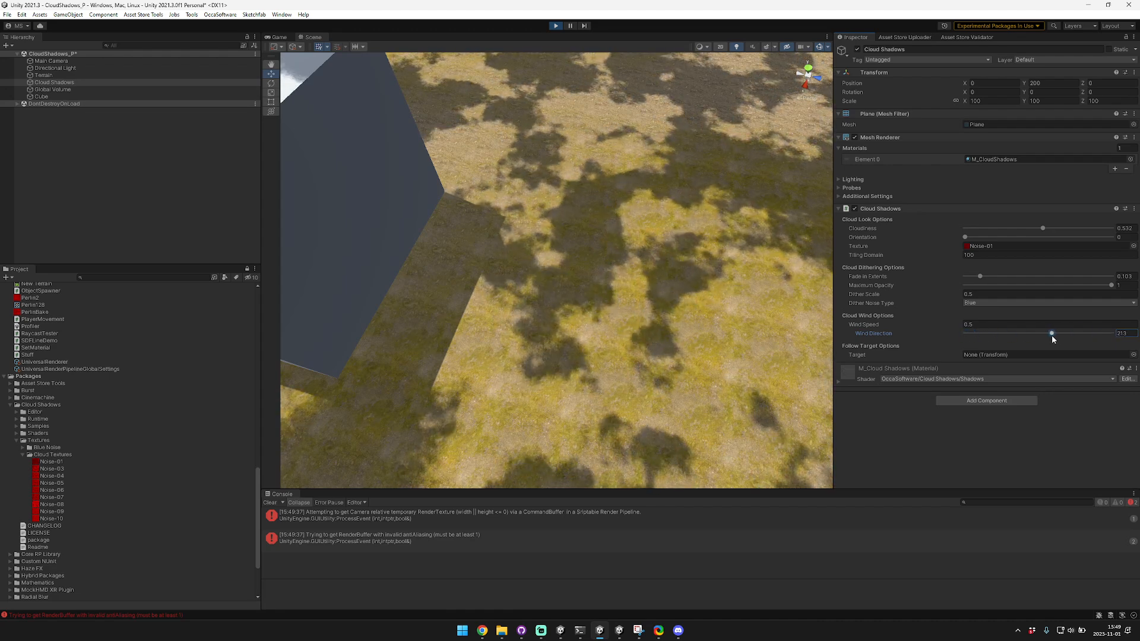
{"action": "left_click_drag", "start_coordinate": [1031, 333], "coordinate": [1058, 332]}
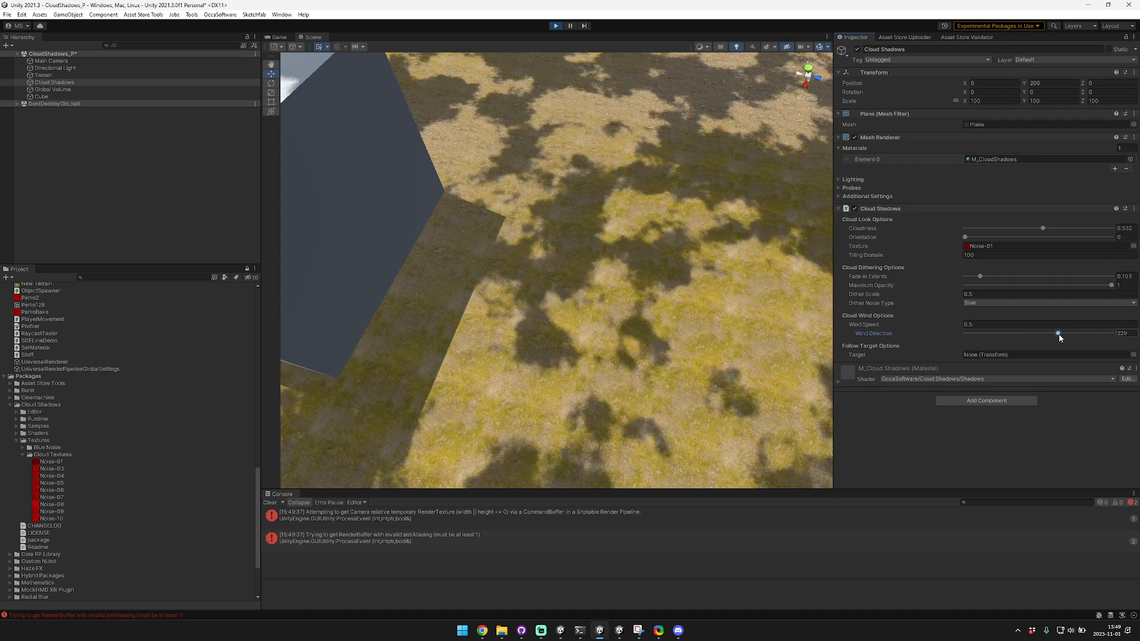
{"action": "left_click_drag", "start_coordinate": [1058, 334], "coordinate": [1079, 334]}
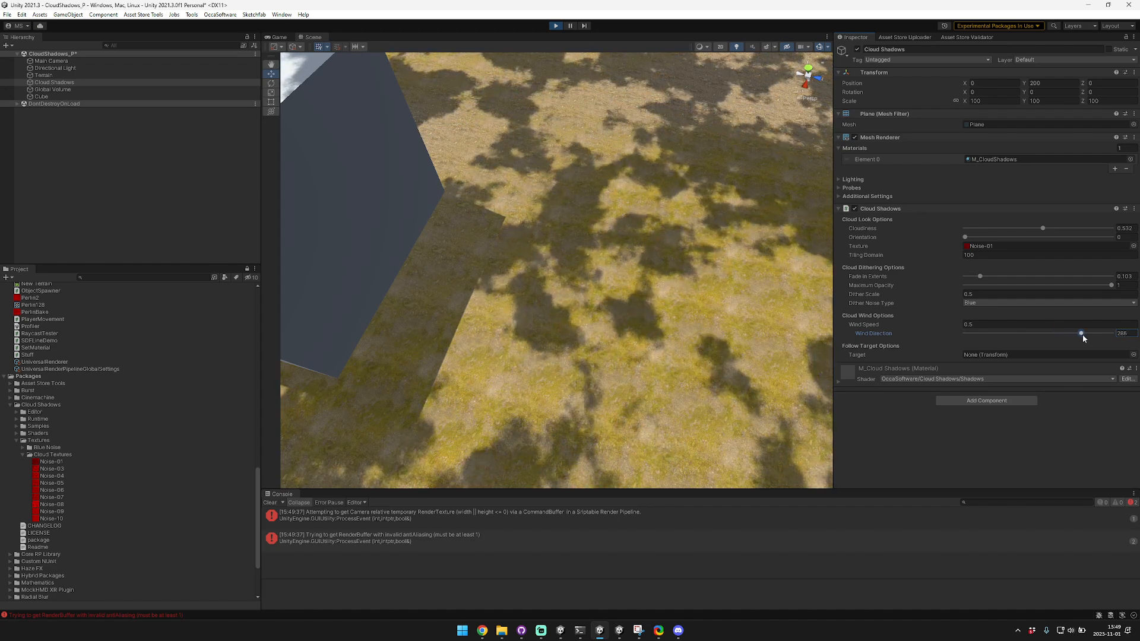
{"action": "left_click_drag", "start_coordinate": [1081, 333], "coordinate": [1095, 334]}
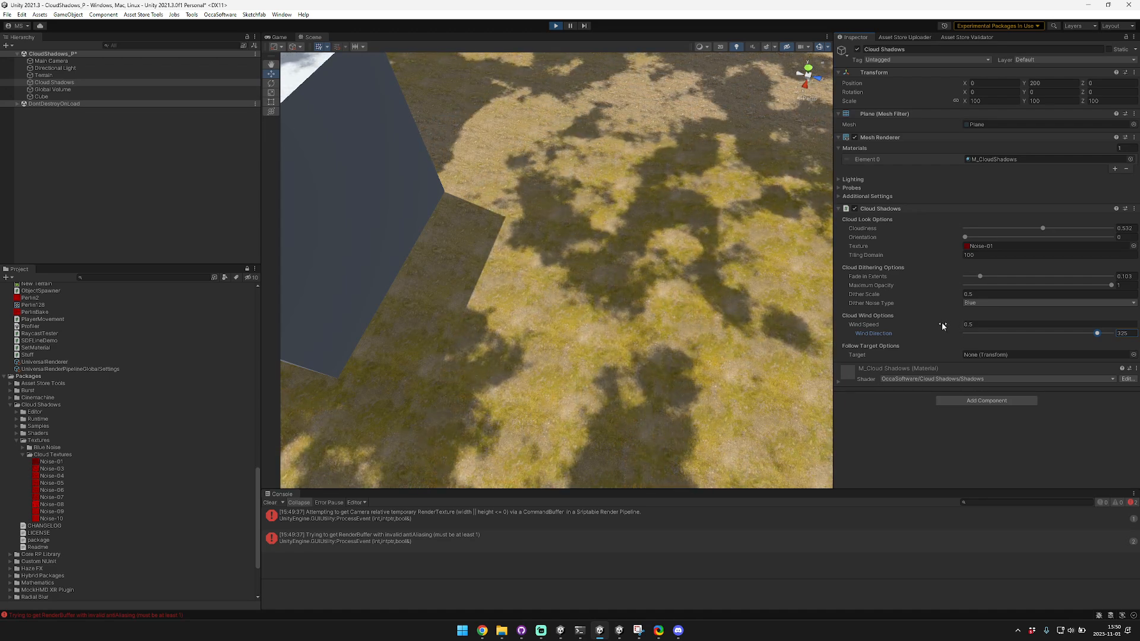
Step: Bring Wind Direction back down around 205, above 300, to zero, and finally set it to 83
{"action": "left_click_drag", "start_coordinate": [1097, 333], "coordinate": [1065, 332]}
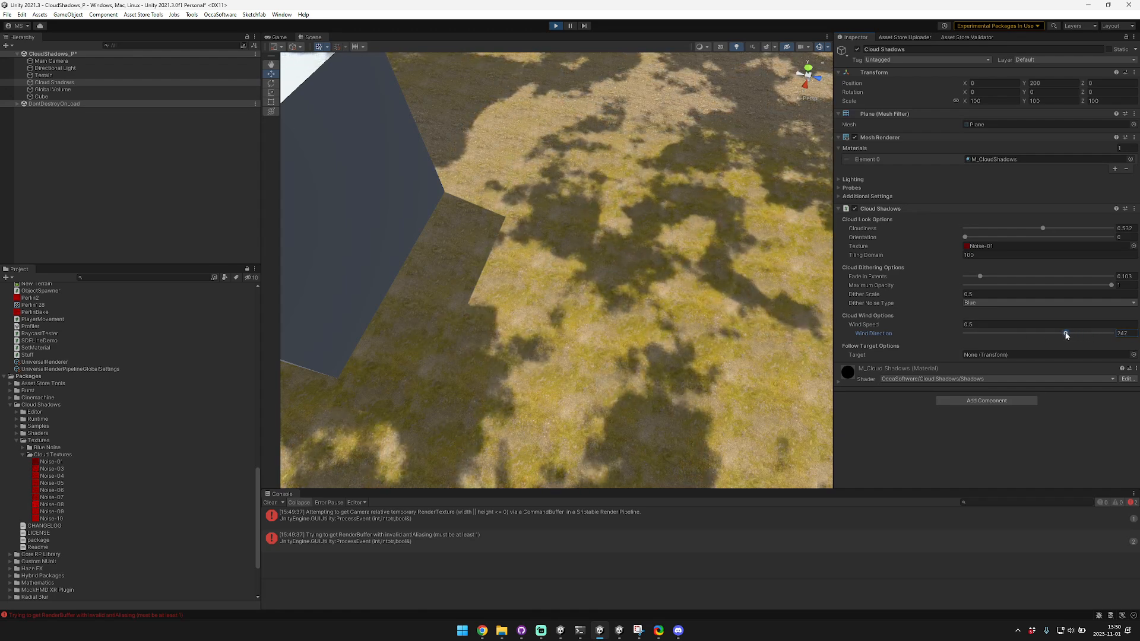
{"action": "left_click_drag", "start_coordinate": [1065, 332], "coordinate": [1048, 333]}
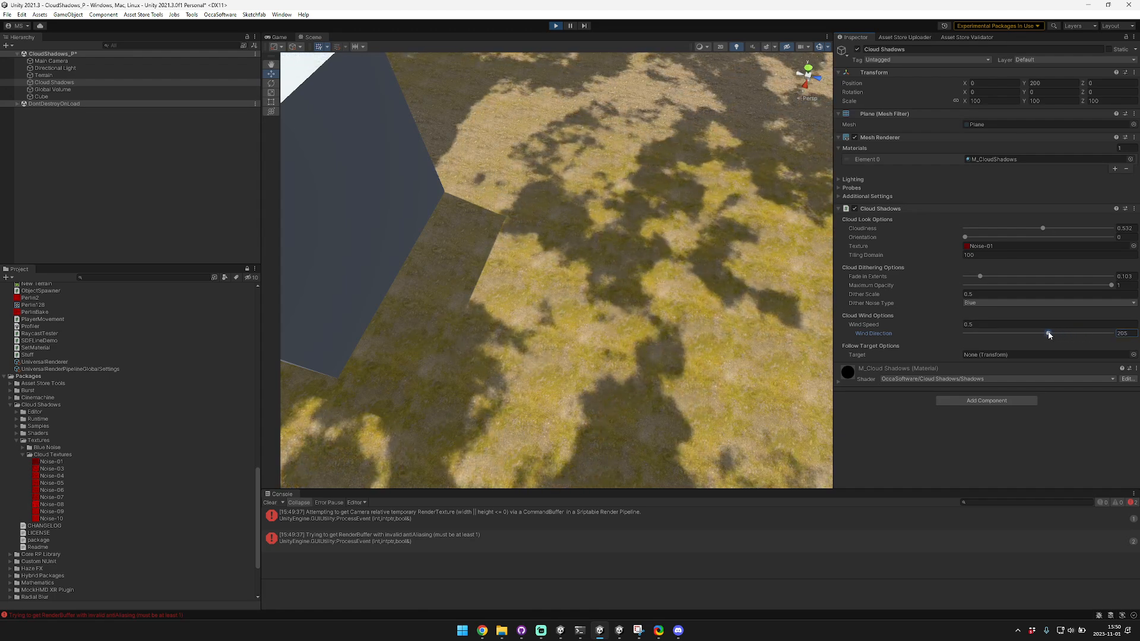
{"action": "left_click_drag", "start_coordinate": [1049, 333], "coordinate": [1038, 332]}
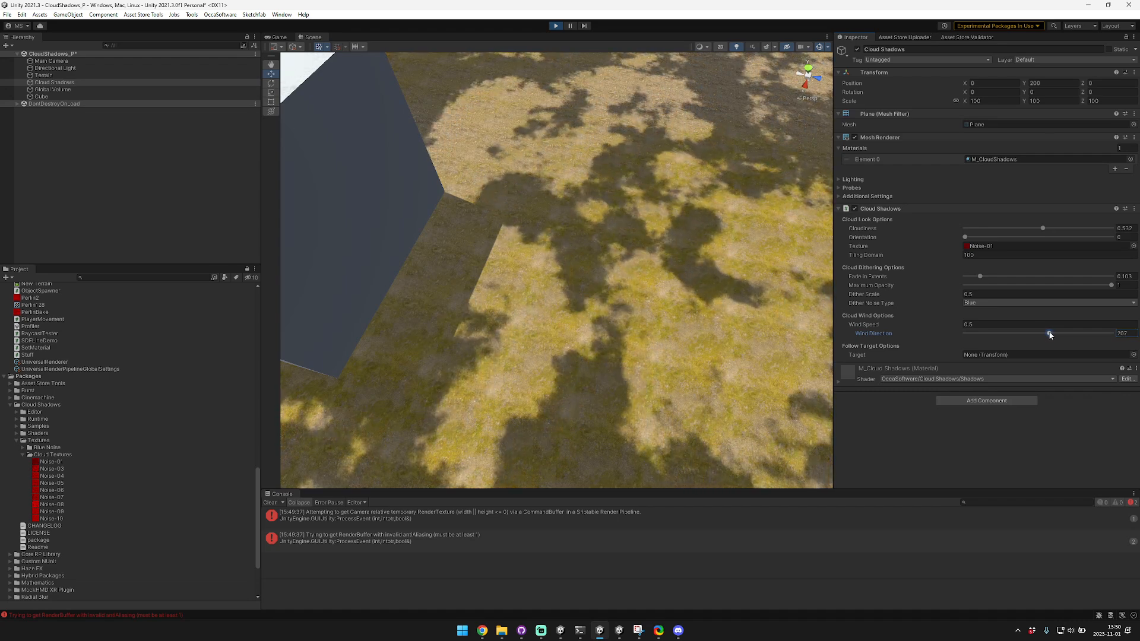
{"action": "left_click_drag", "start_coordinate": [1048, 332], "coordinate": [1067, 333]}
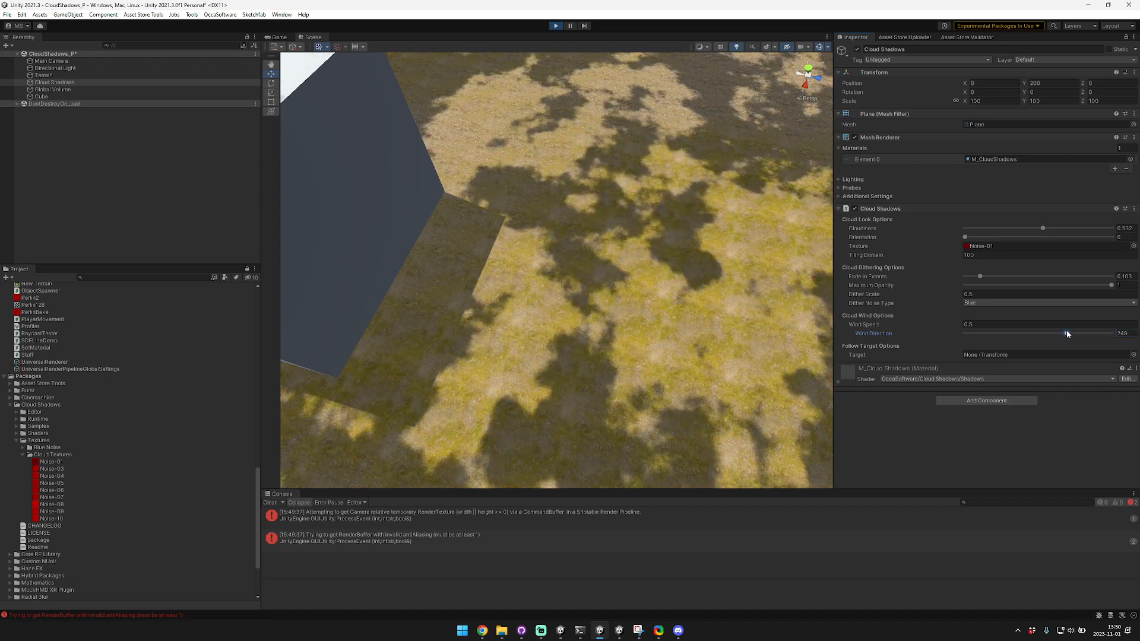
{"action": "left_click_drag", "start_coordinate": [1066, 333], "coordinate": [1092, 332]}
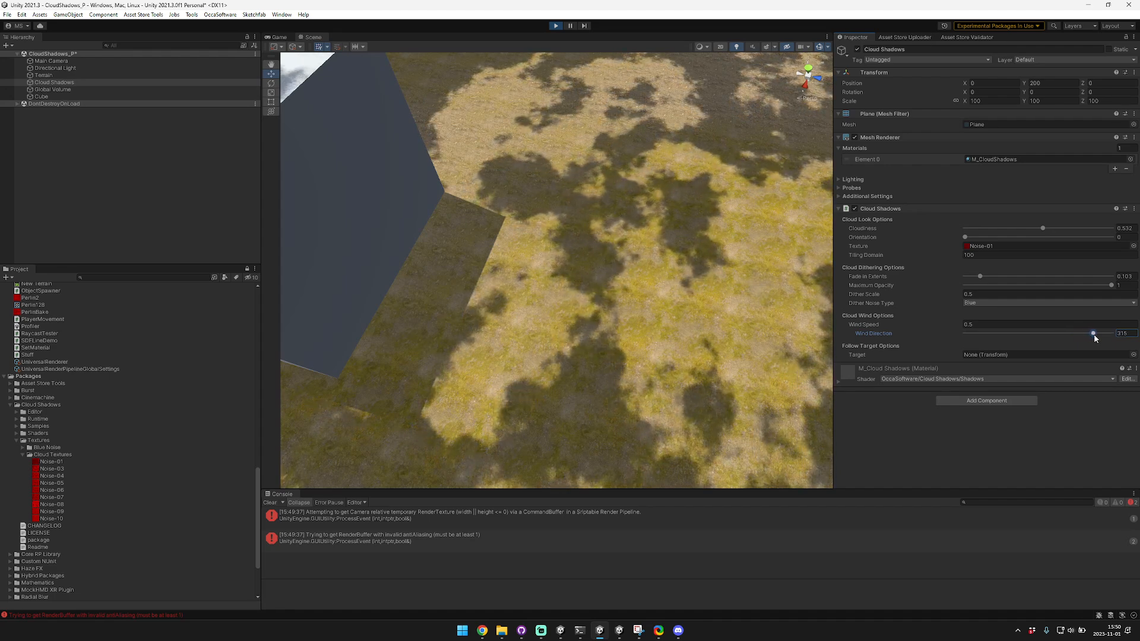
{"action": "left_click_drag", "start_coordinate": [1092, 334], "coordinate": [1078, 334]}
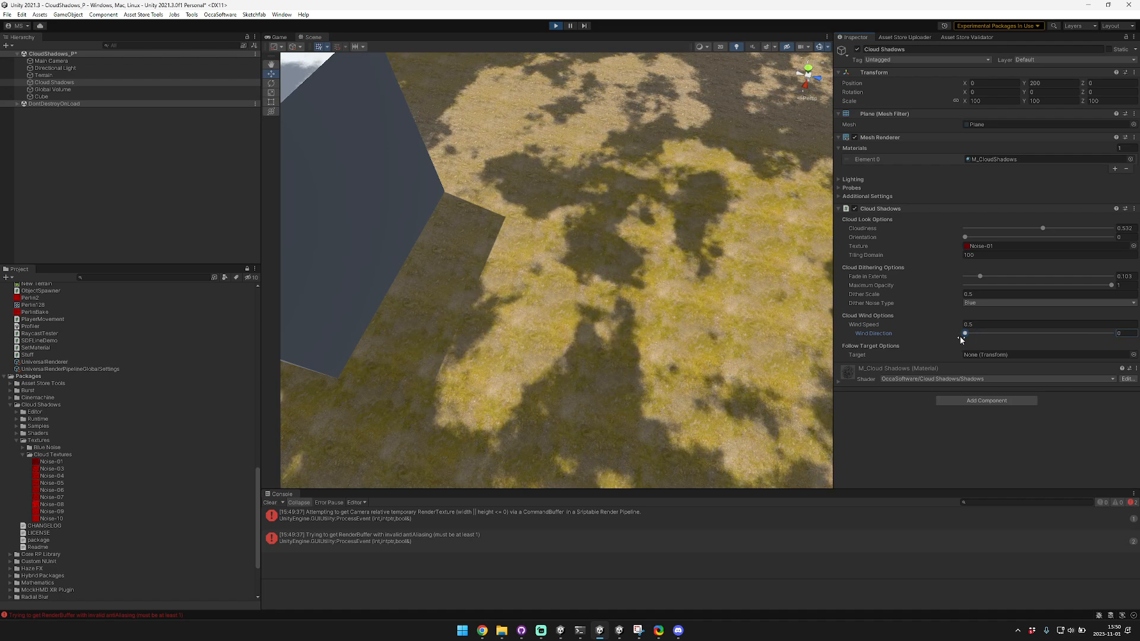
{"action": "left_click_drag", "start_coordinate": [964, 333], "coordinate": [997, 332]}
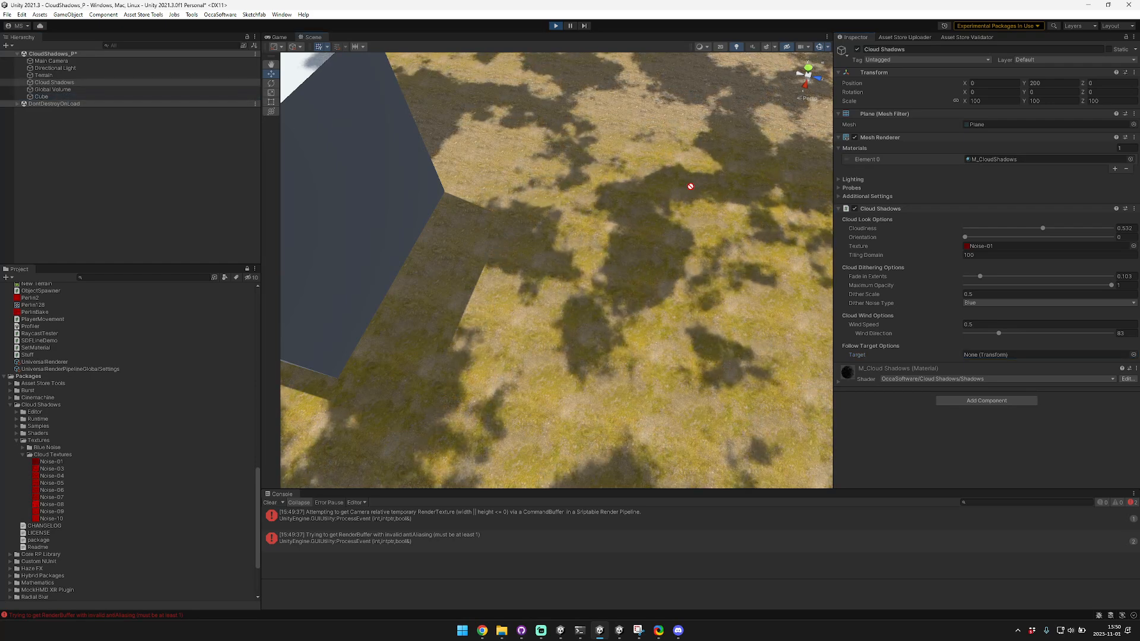
Step: Assign Cube as the cloud shadows' follow target at Relative Height 200 and select the cube
{"action": "left_click", "coordinate": [1047, 355]}
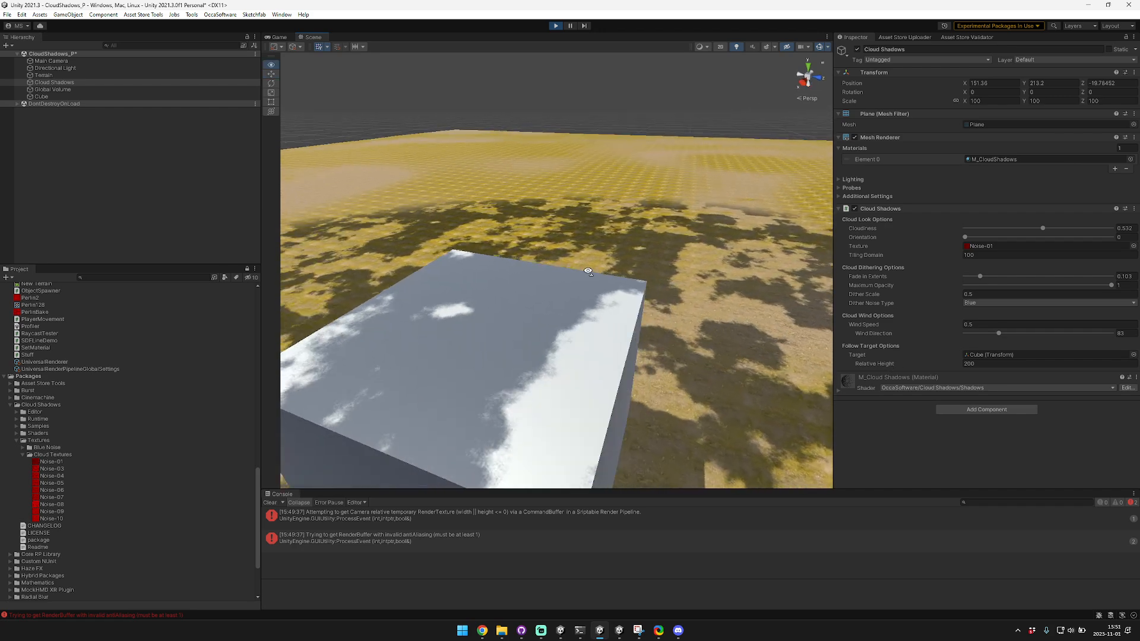
{"action": "left_click", "coordinate": [41, 96]}
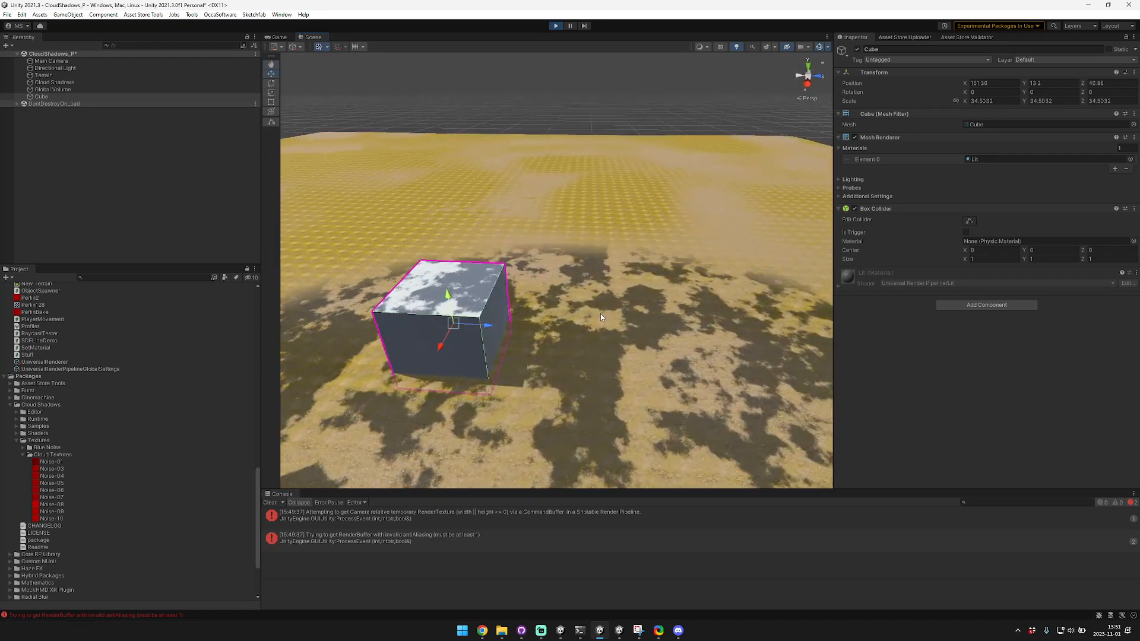
Step: Set the Cloud Shadows plane's Transform Scale to 10 for a small square shadow patch
{"action": "left_click", "coordinate": [54, 82]}
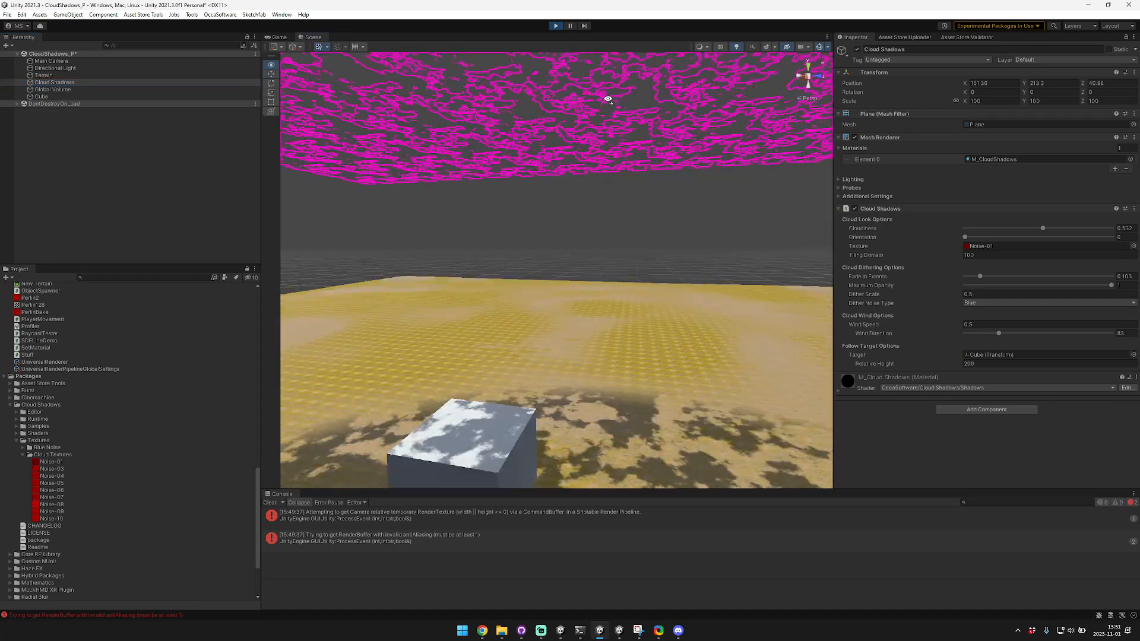
{"action": "left_click", "coordinate": [996, 101]}
{"action": "type", "text": "10"}
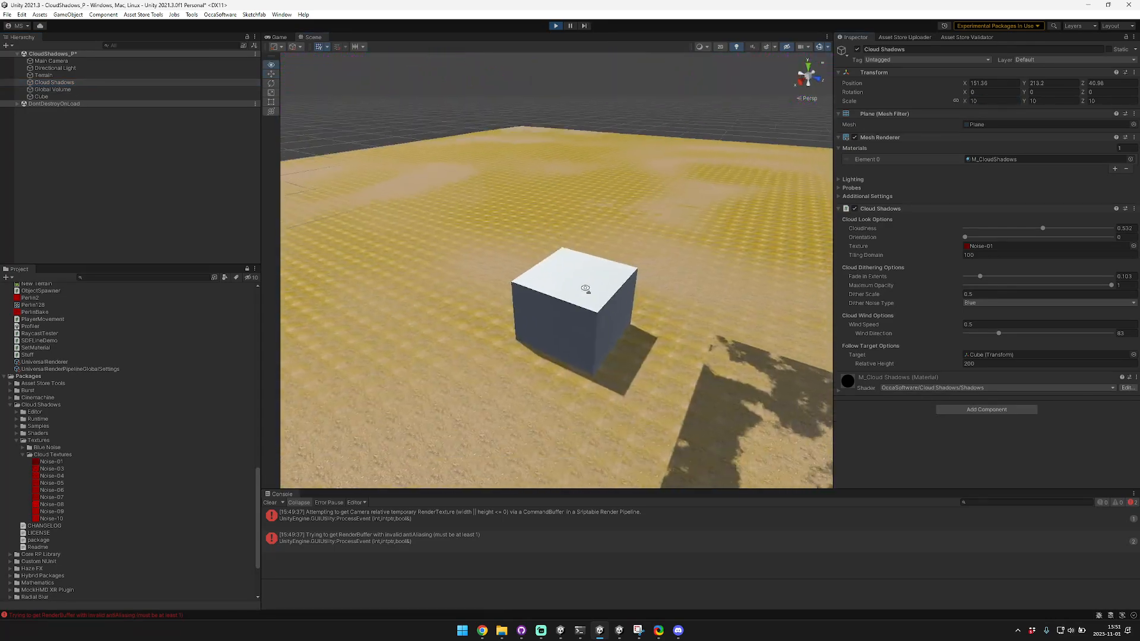
Step: Move the Cube across the terrain and confirm the shadow patch followed it
{"action": "left_click", "coordinate": [40, 96]}
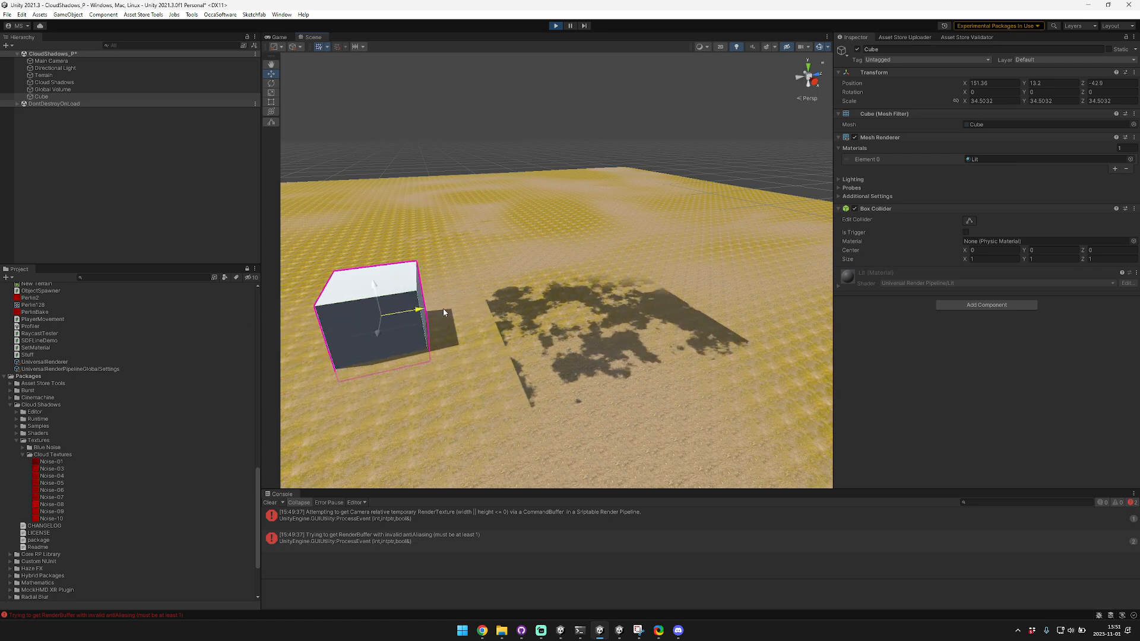
{"action": "left_click_drag", "start_coordinate": [418, 308], "coordinate": [374, 318]}
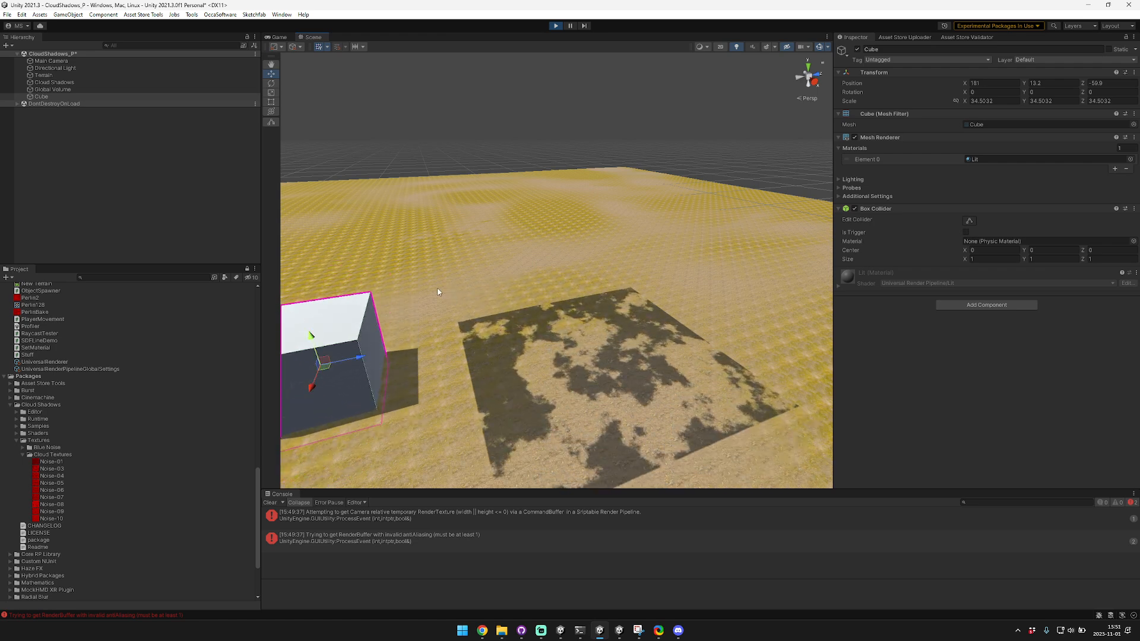
{"action": "left_click", "coordinate": [53, 82]}
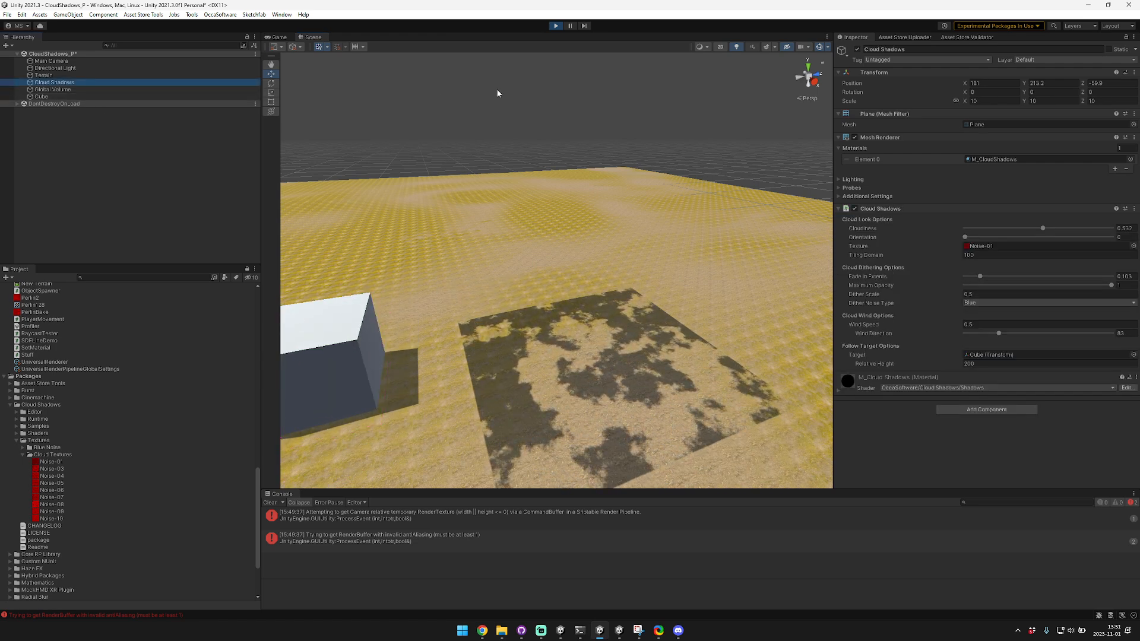